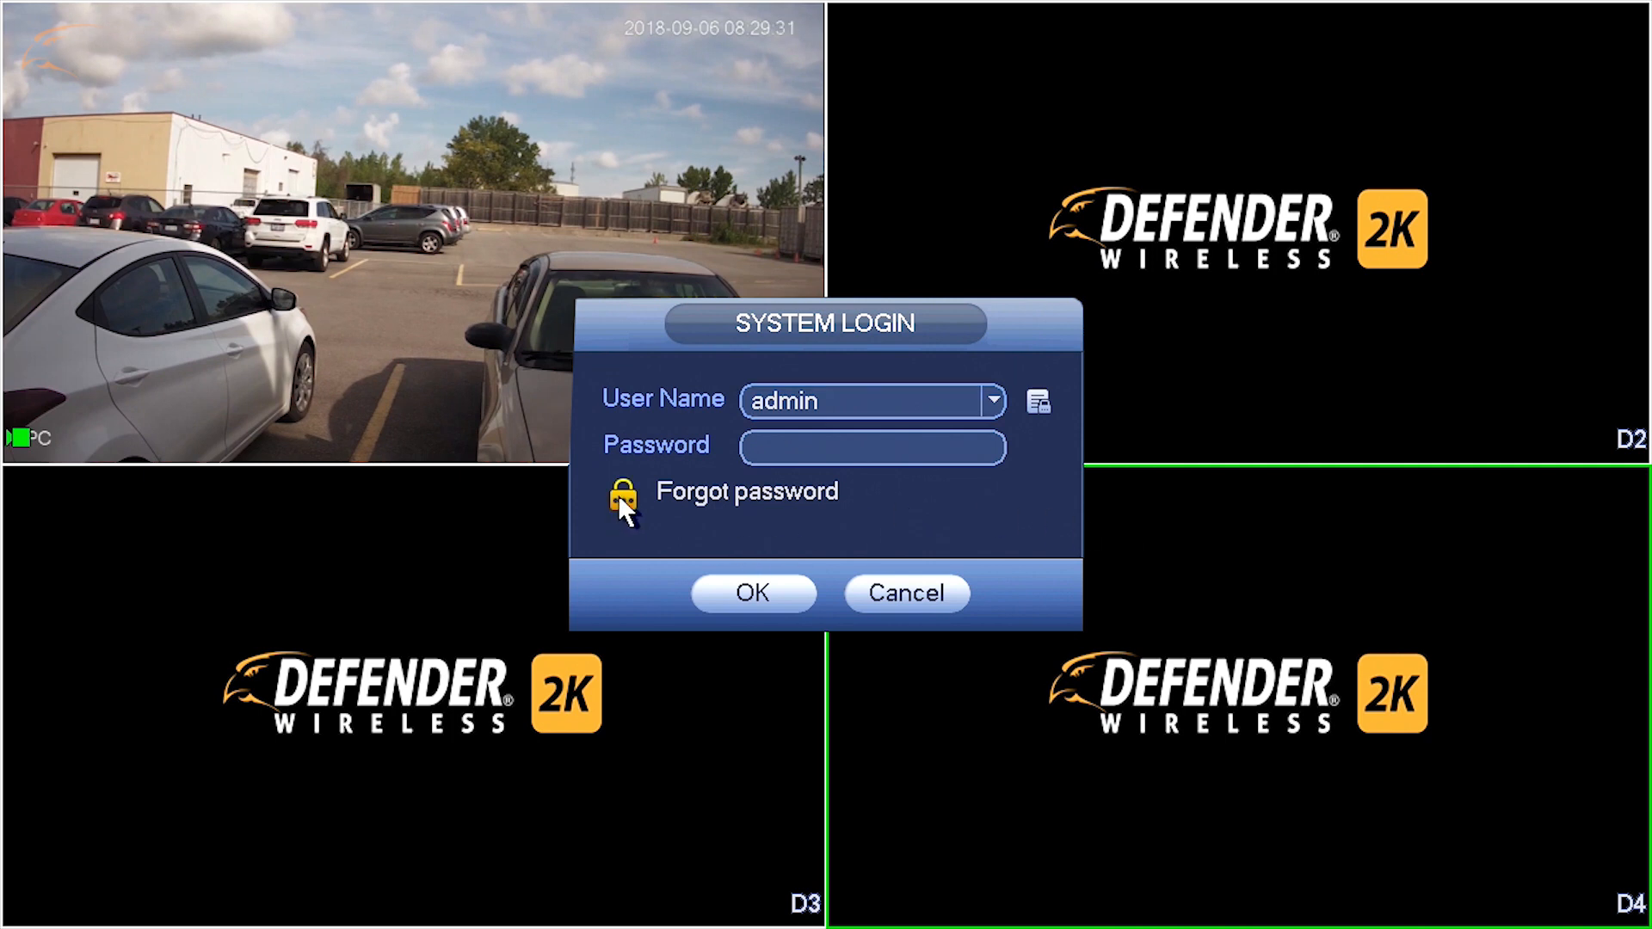
- Start the forgotten-password reset from the System Login dialog, revealing the QR code
click(623, 494)
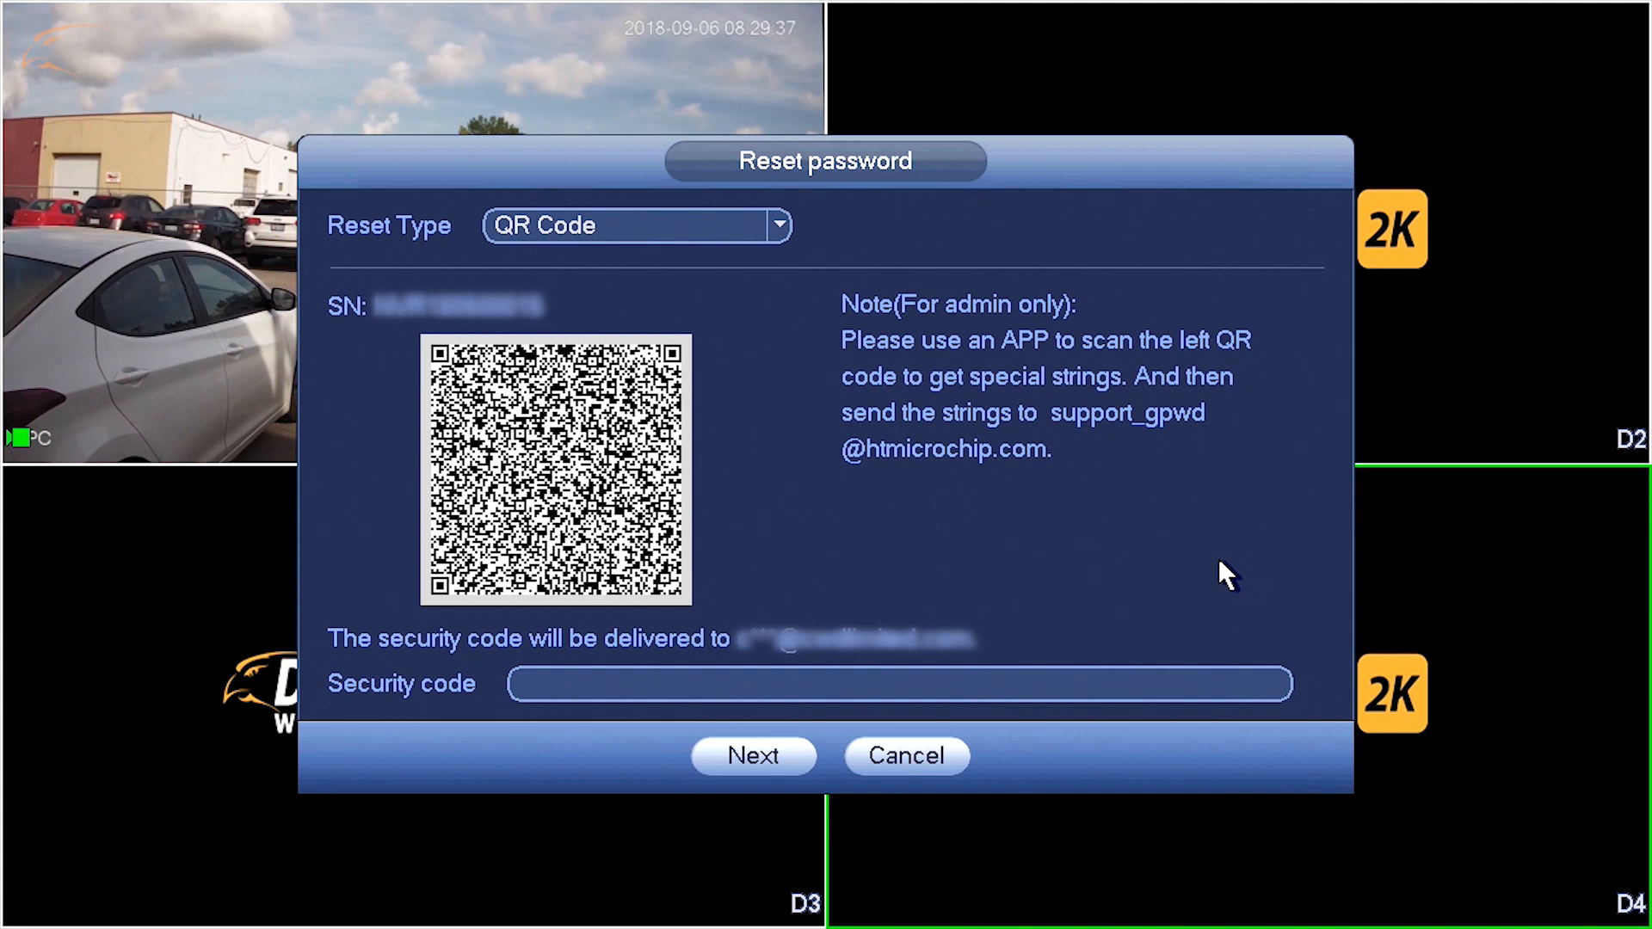
mouse_move(1217, 574)
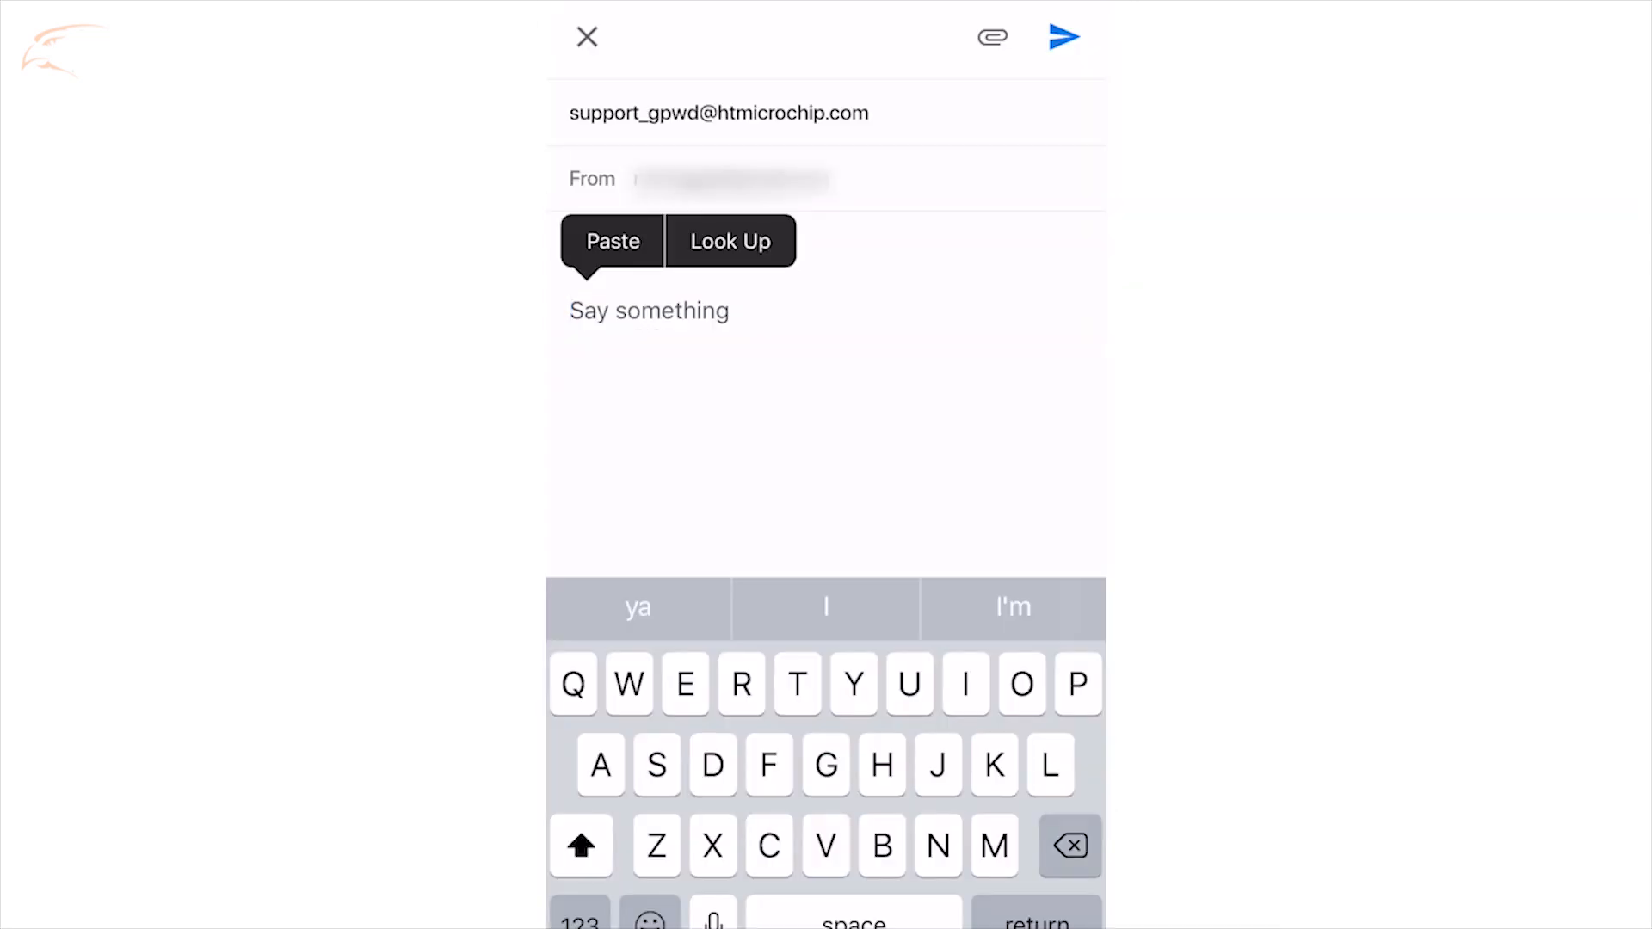
click(612, 241)
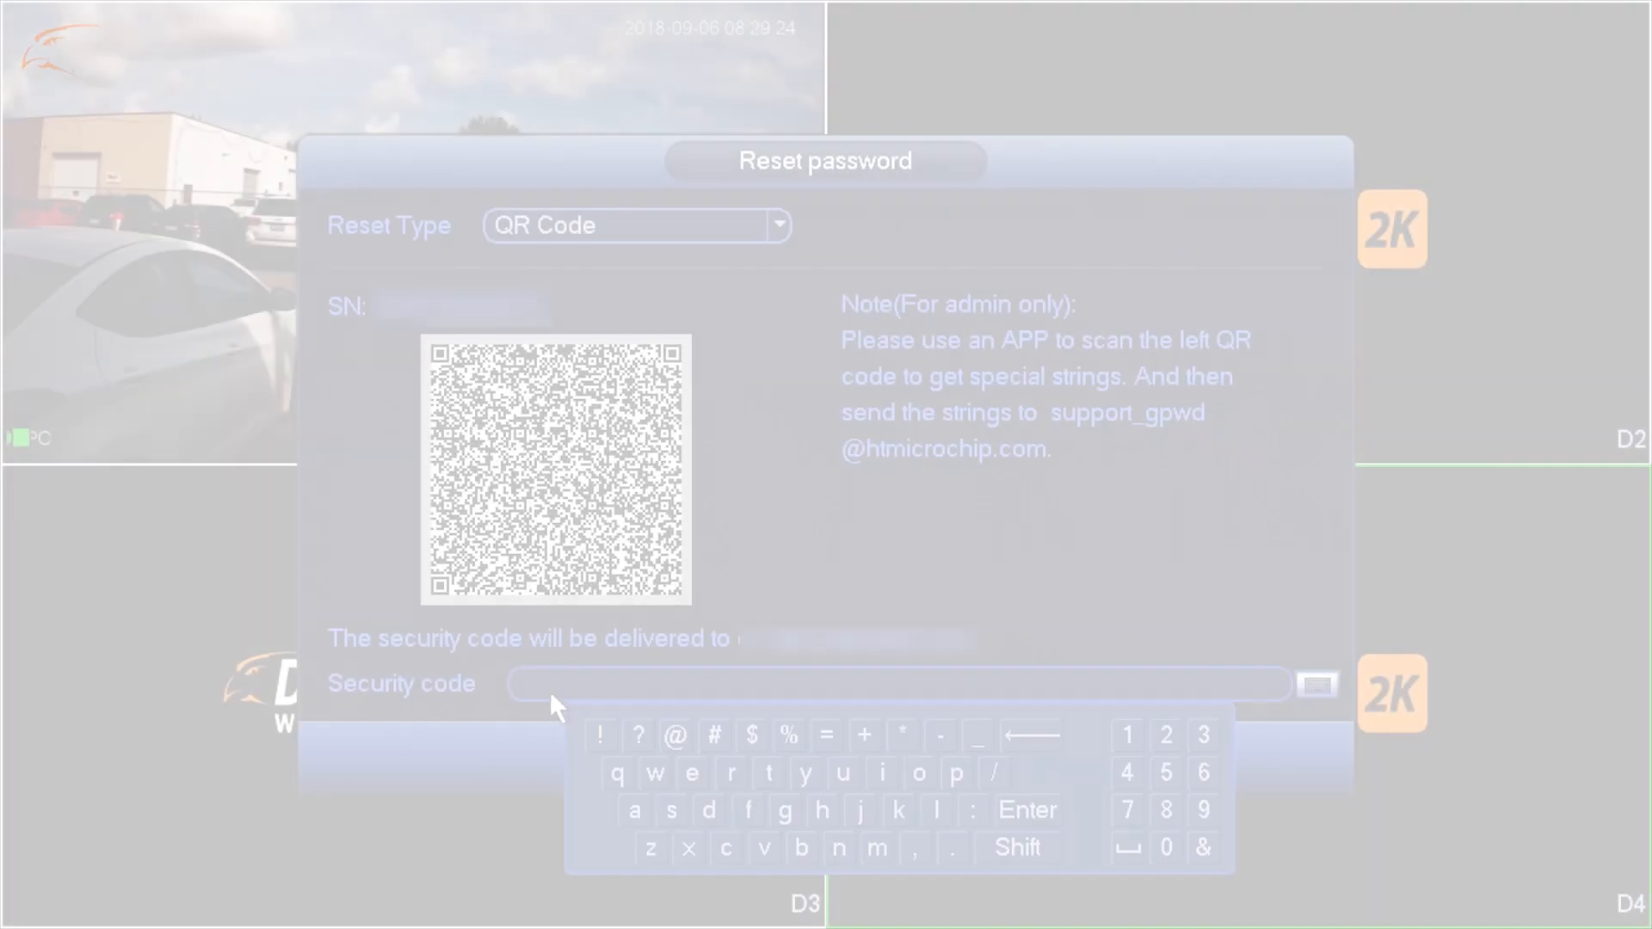
click(801, 848)
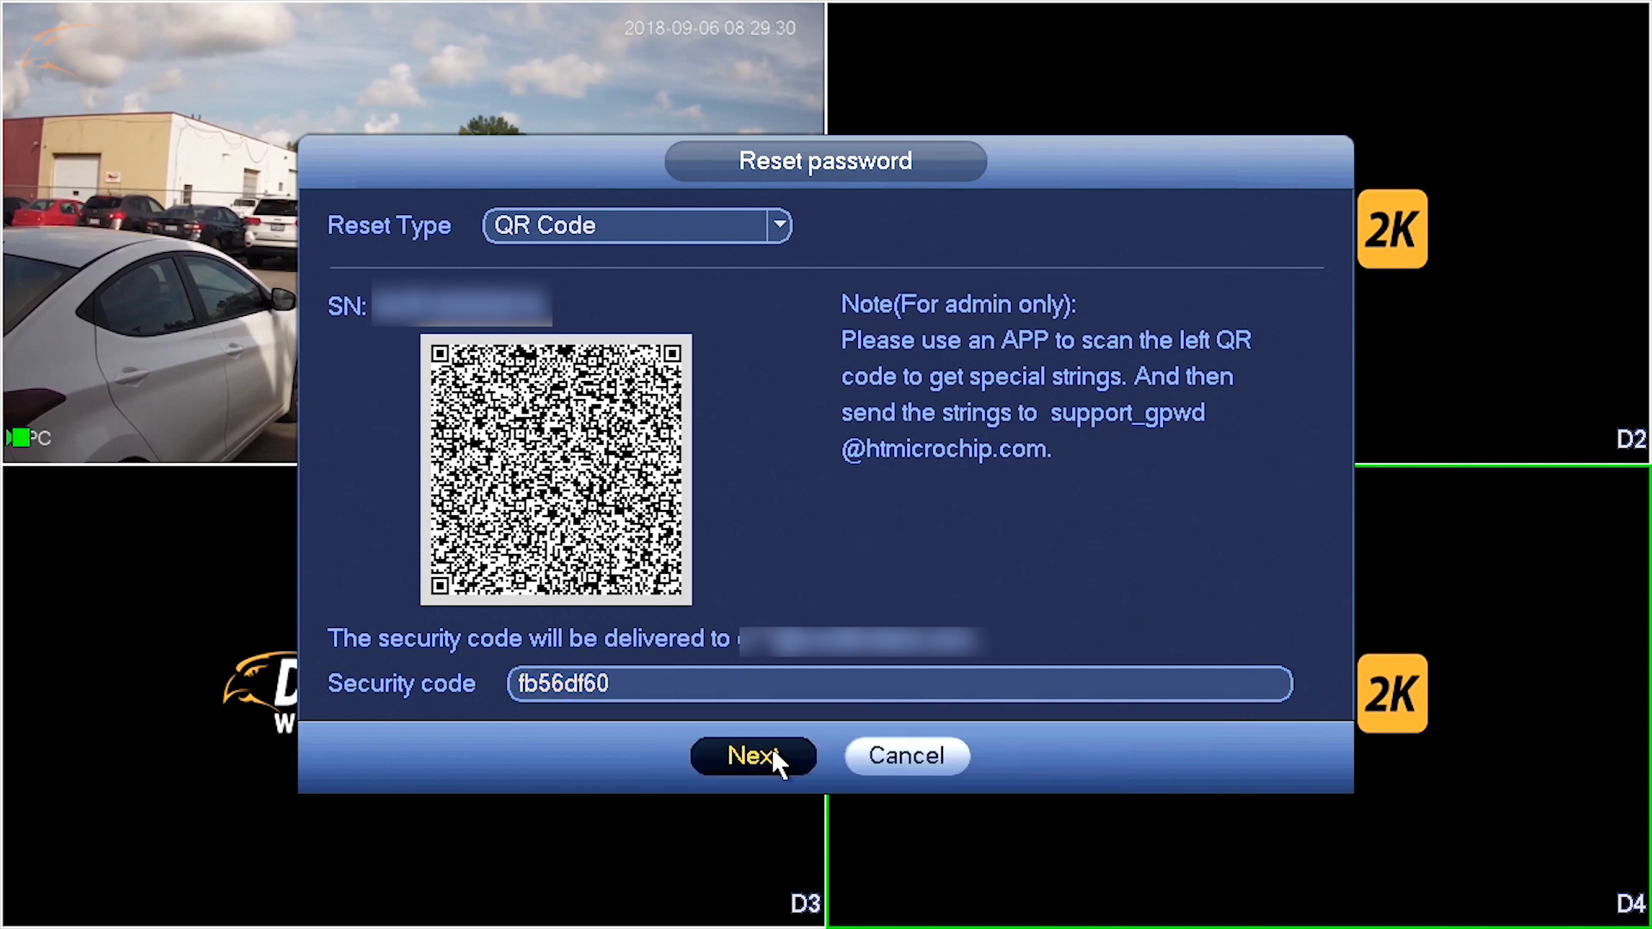
click(752, 755)
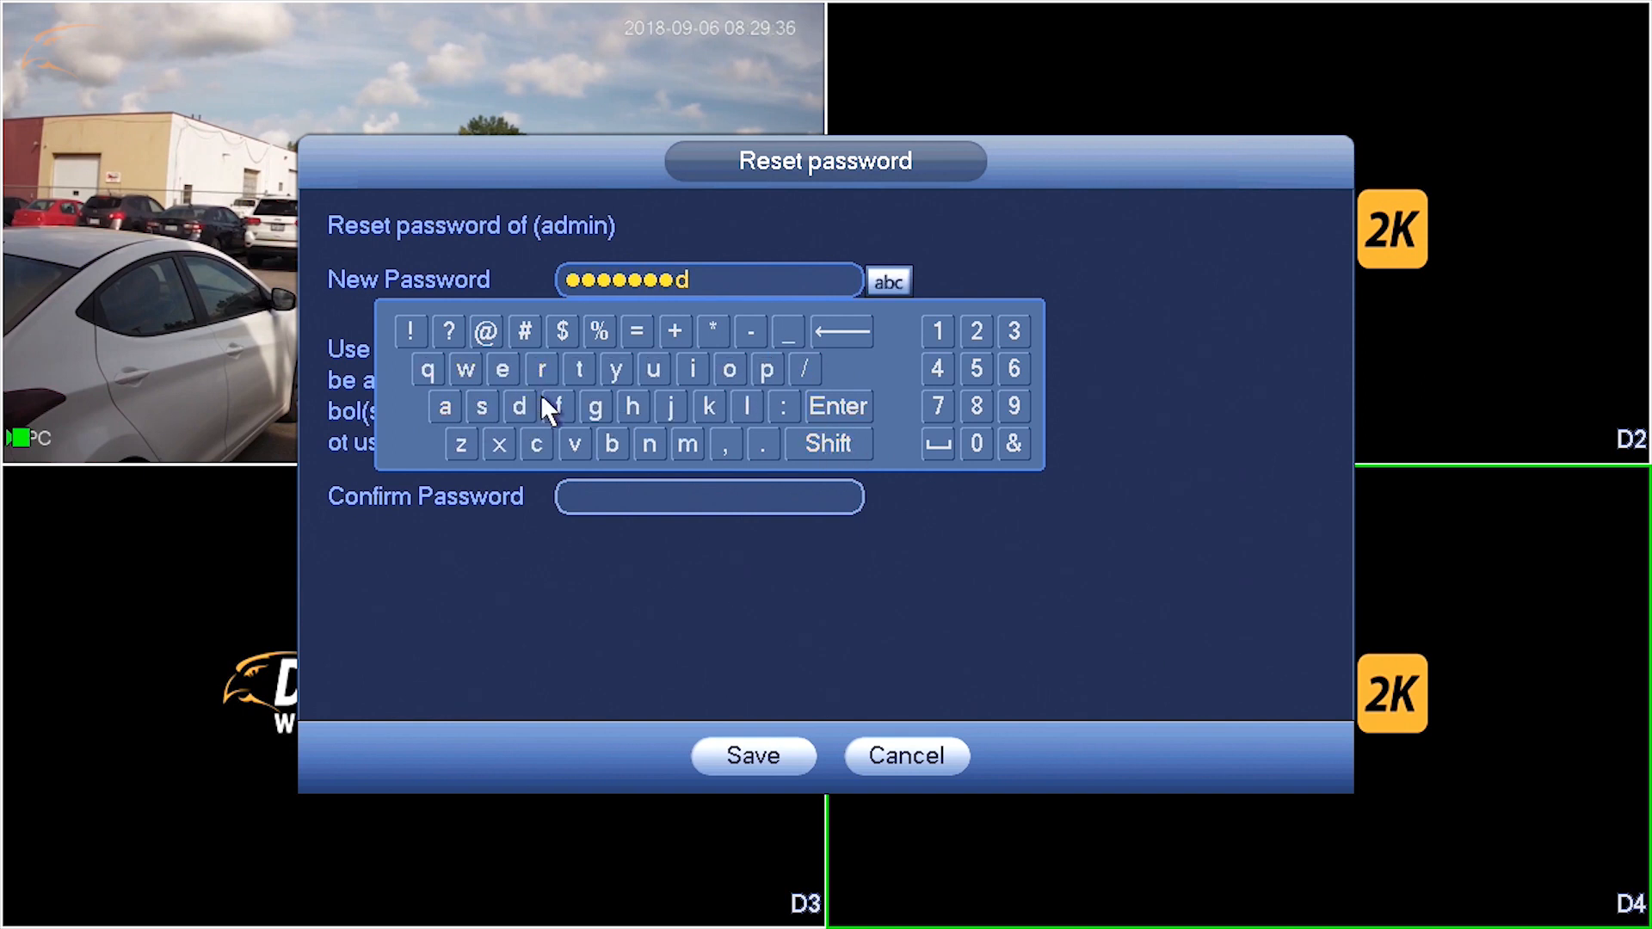
- Enter and confirm the new admin password, save it, and accept syncing it to the cameras
click(707, 495)
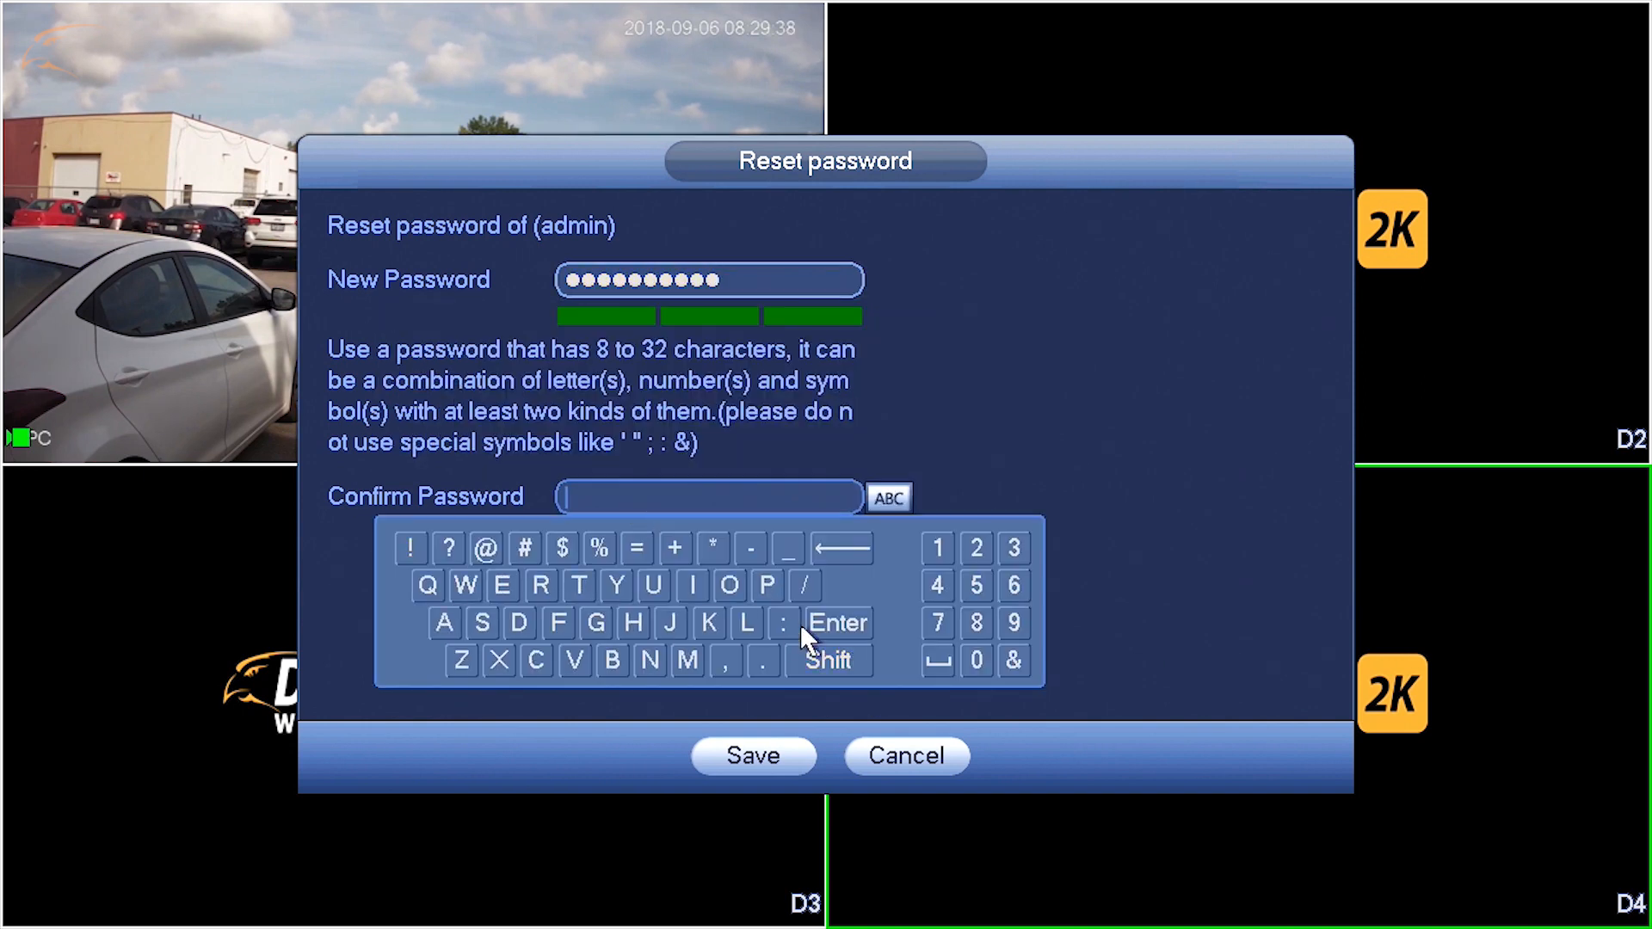
click(540, 585)
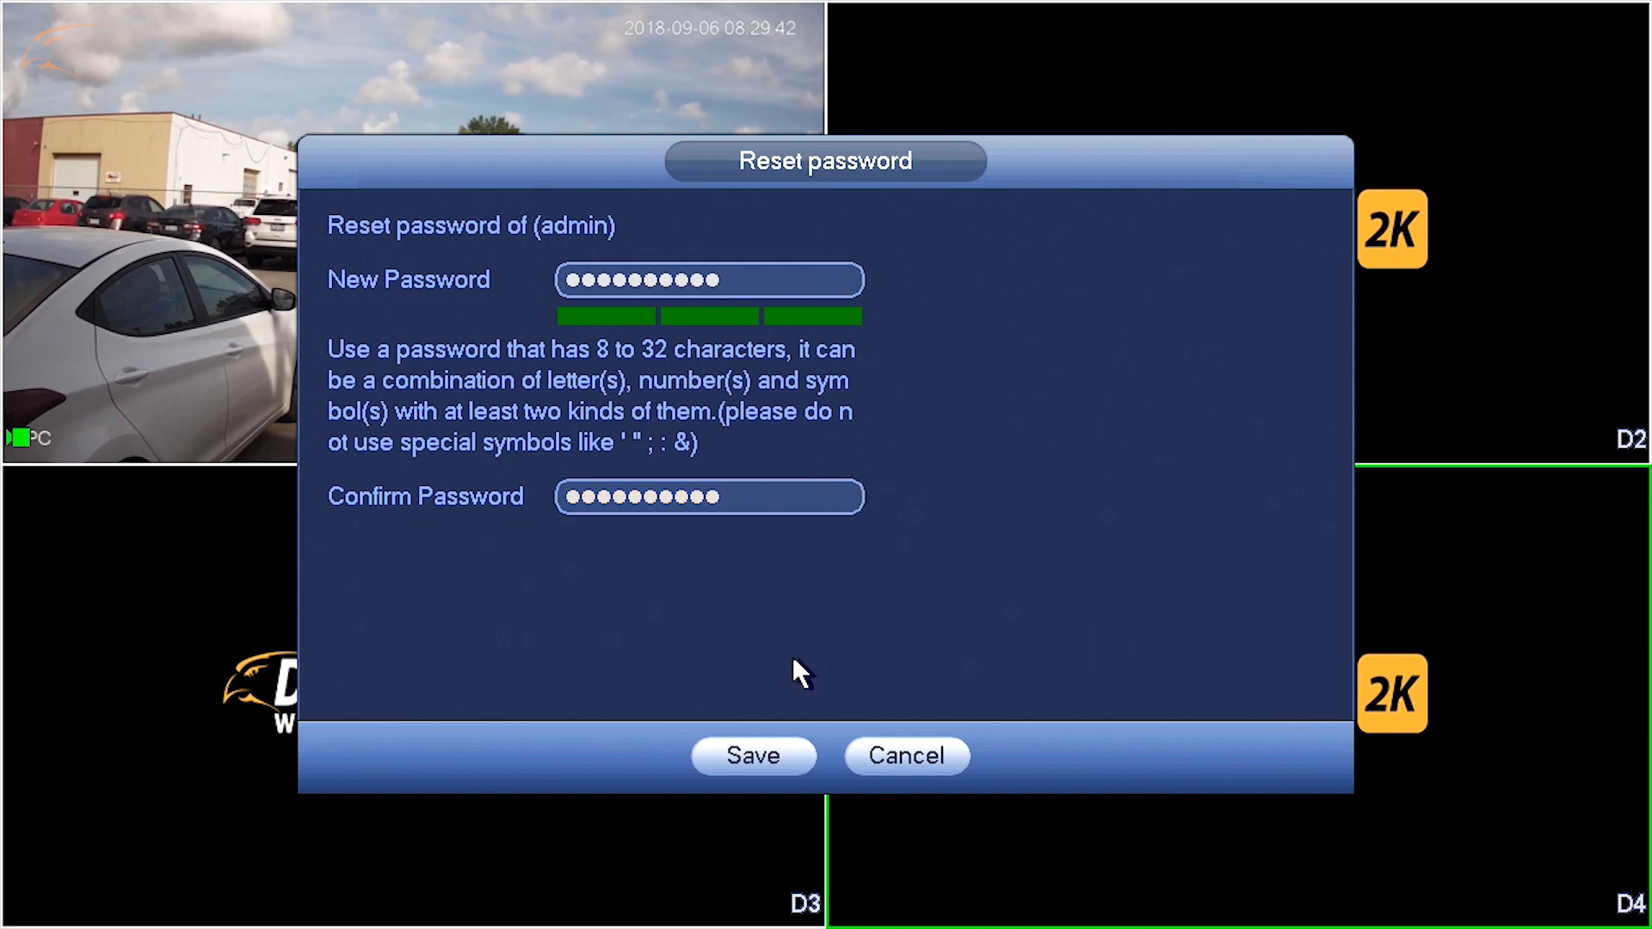
click(752, 756)
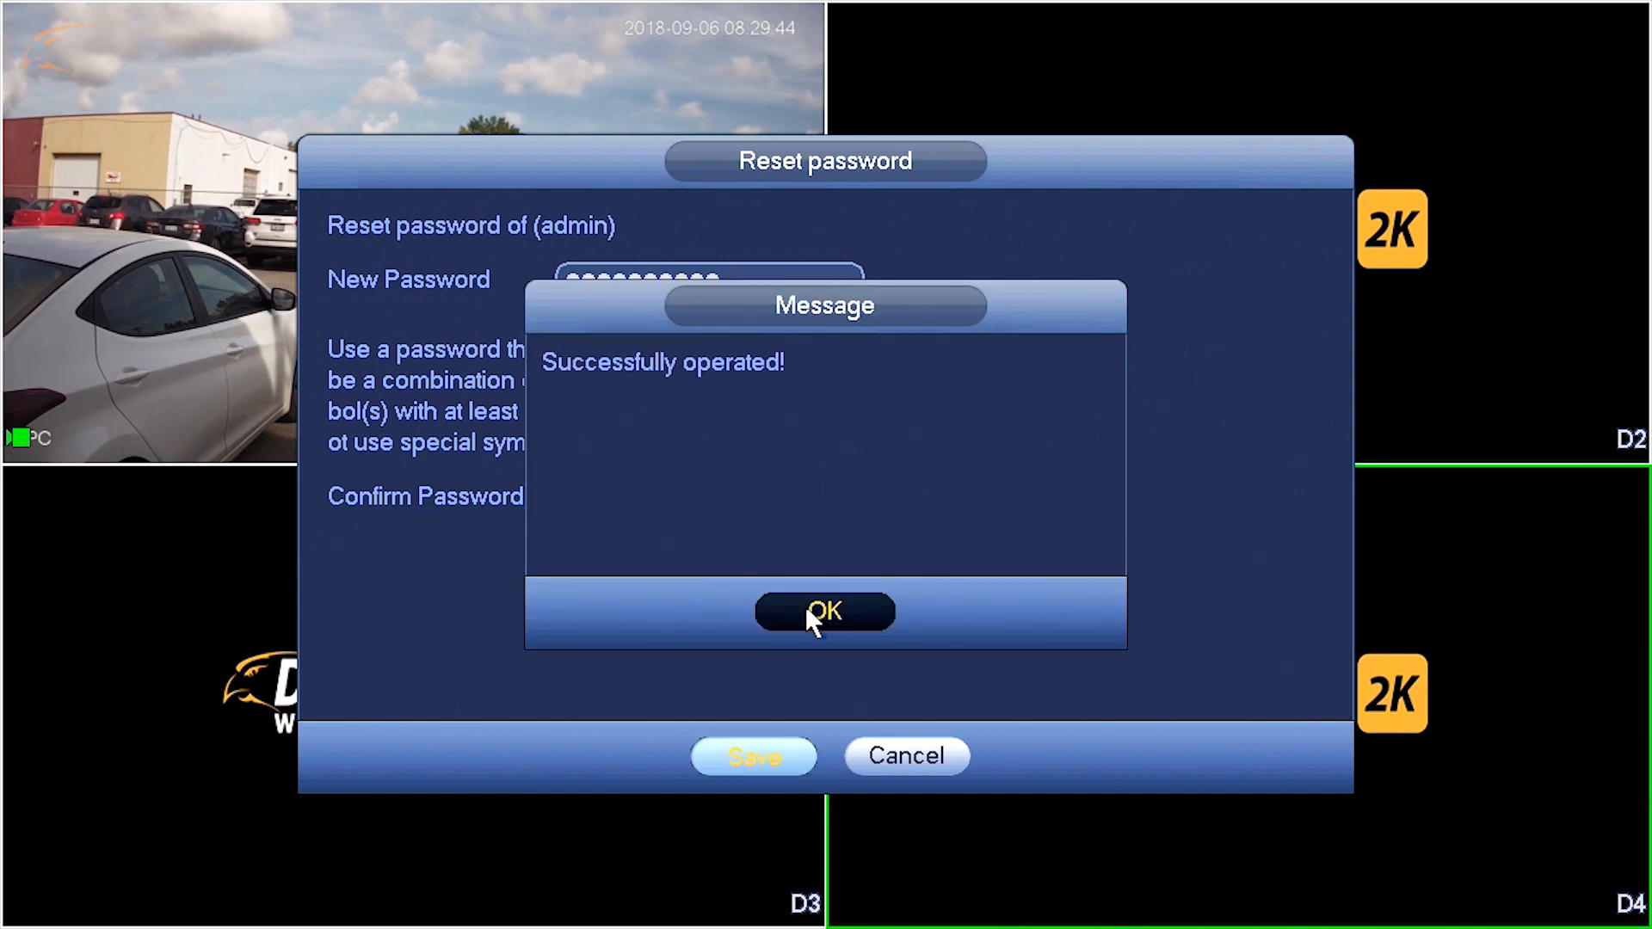
click(824, 612)
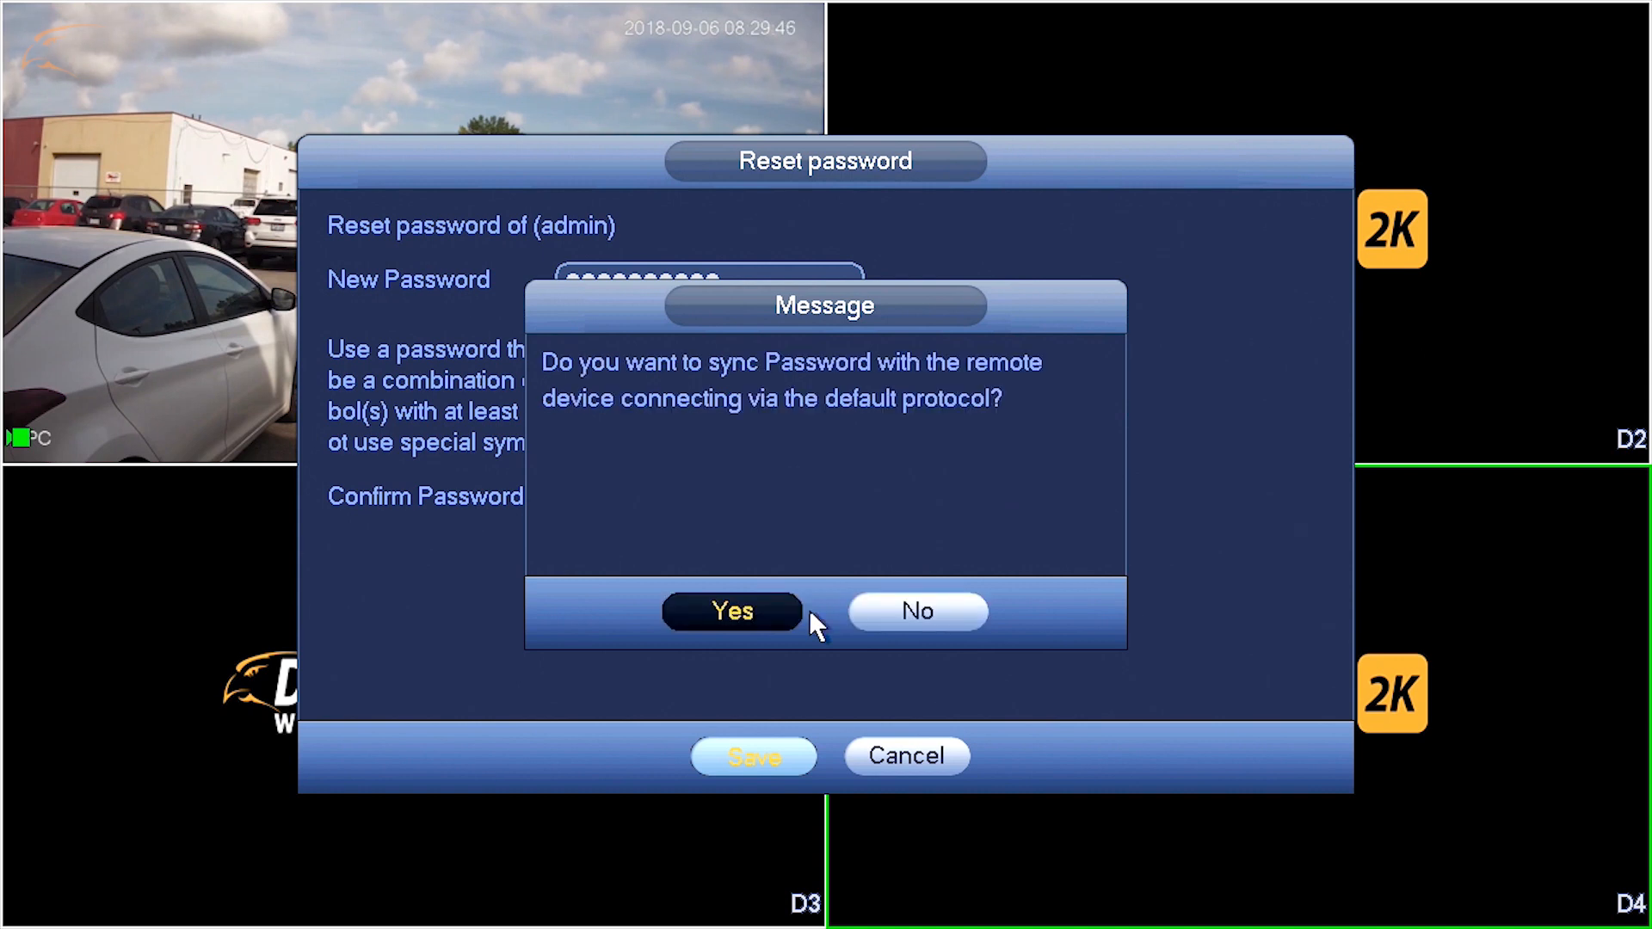
mouse_move(777, 619)
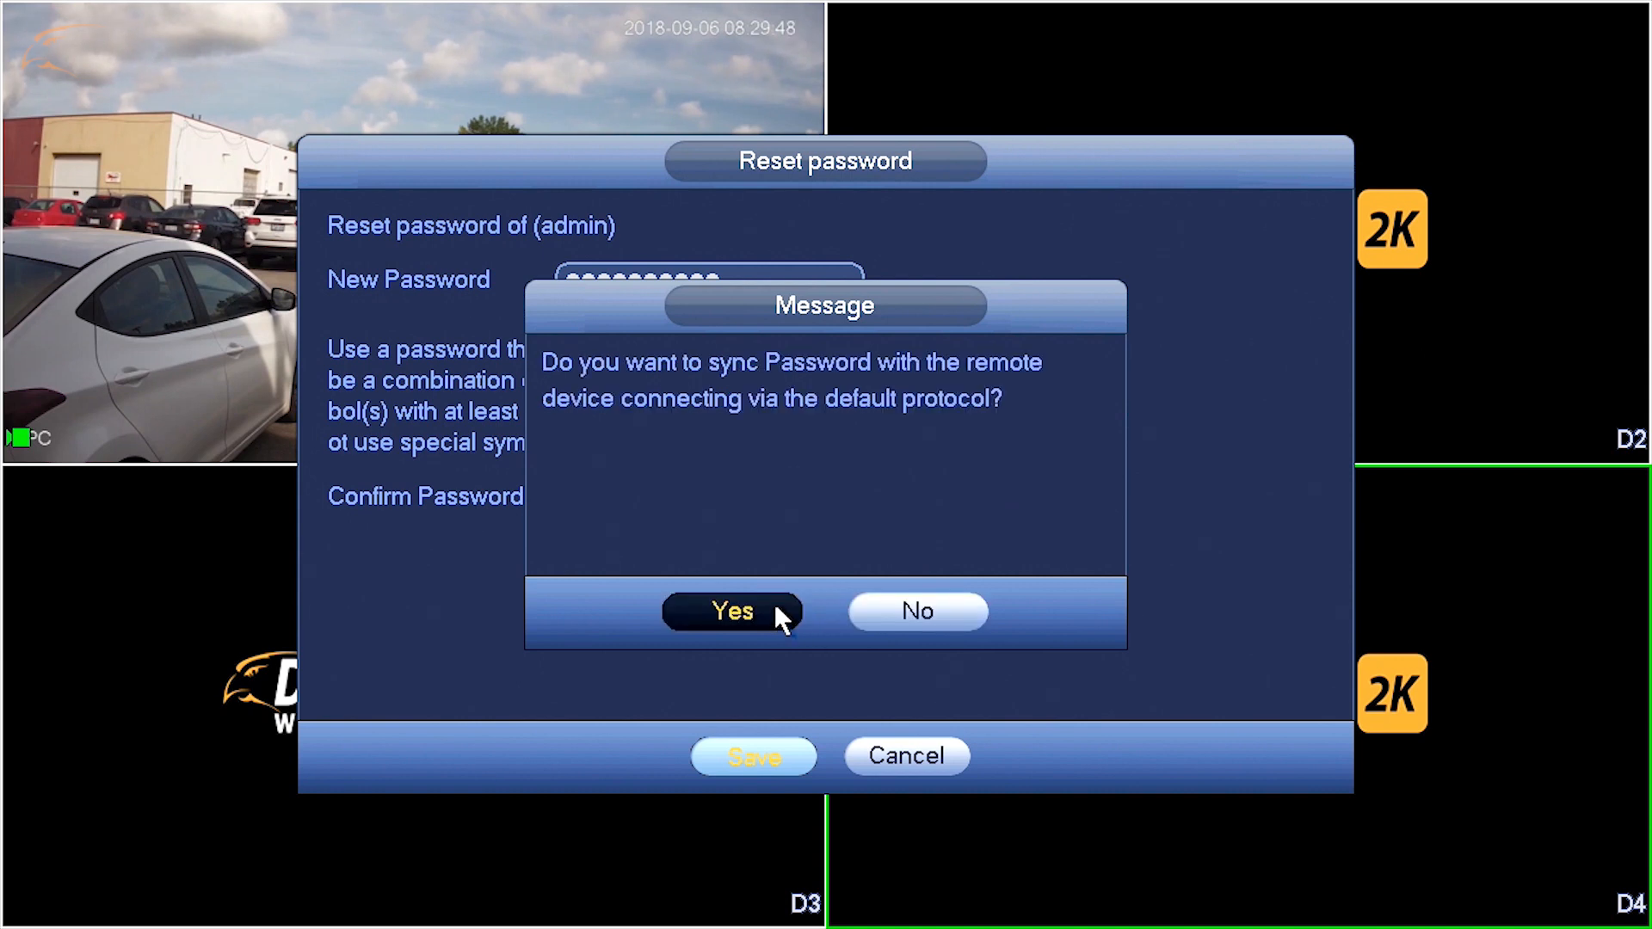
click(731, 611)
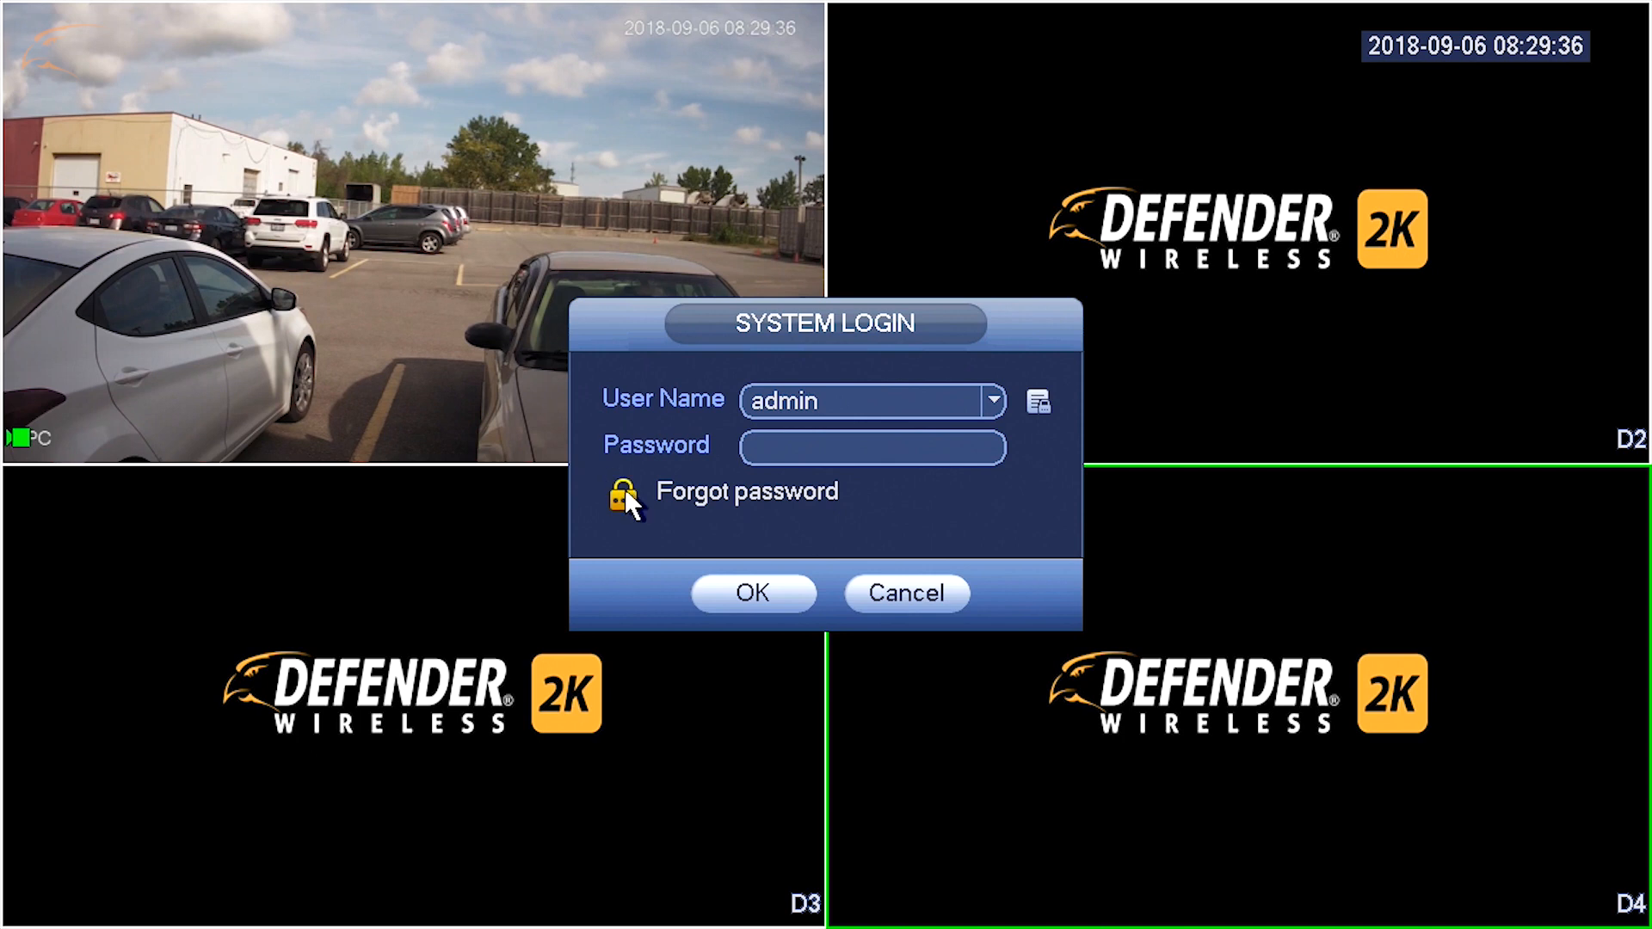
- Restart the forgotten-password reset and switch the Reset Type to Security Questions
click(623, 494)
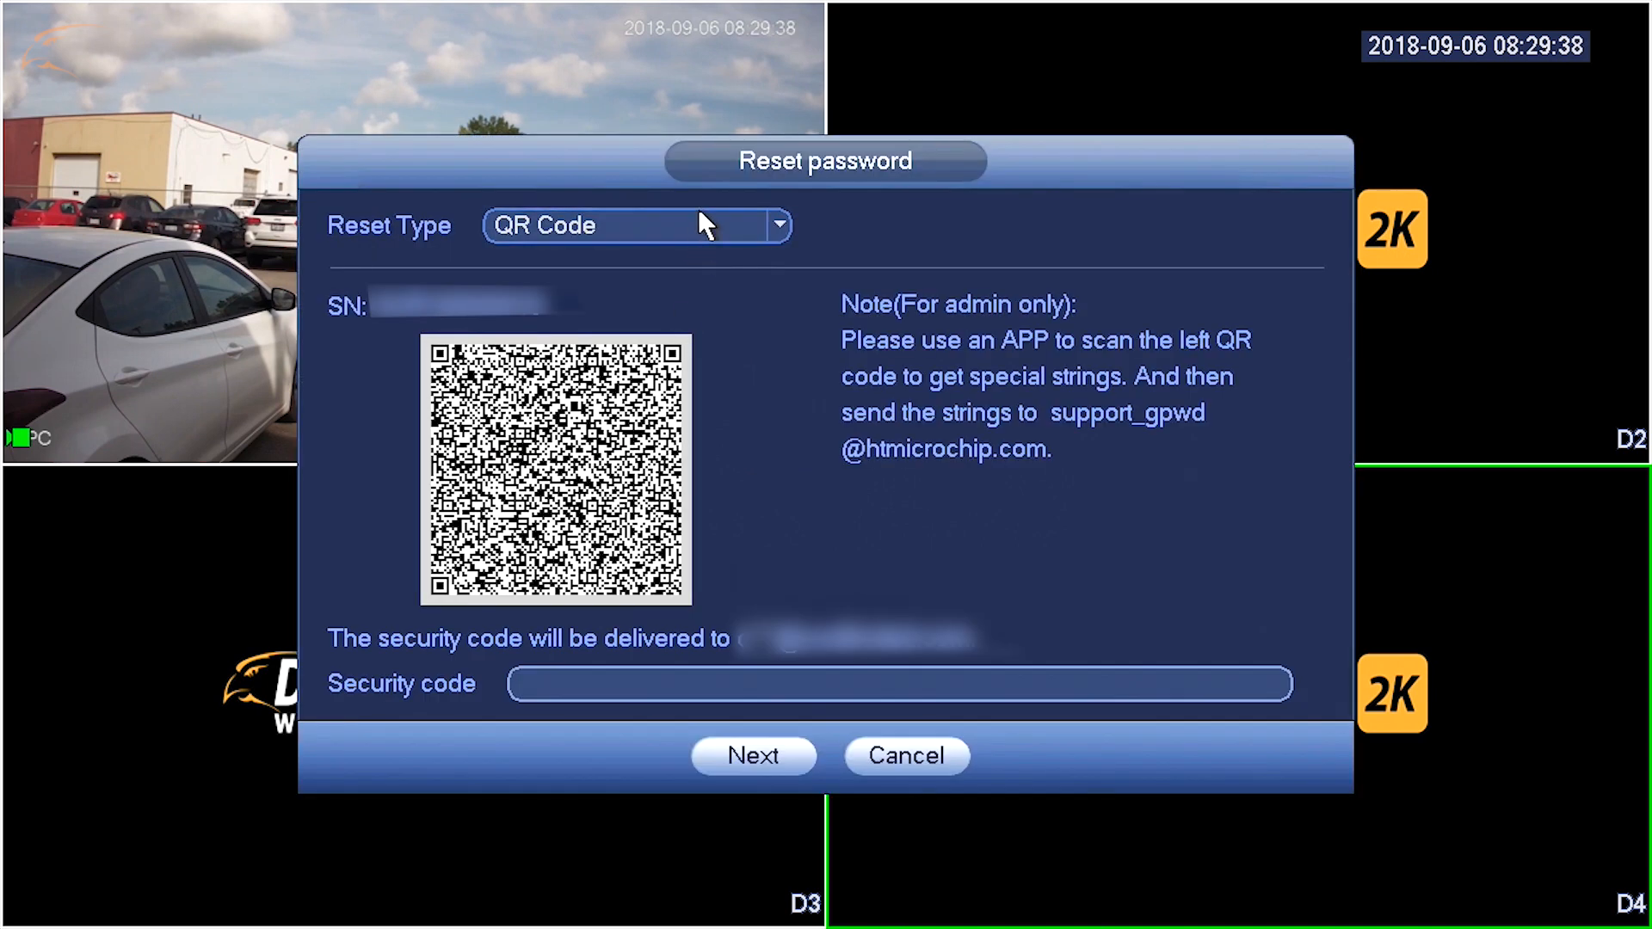
click(635, 225)
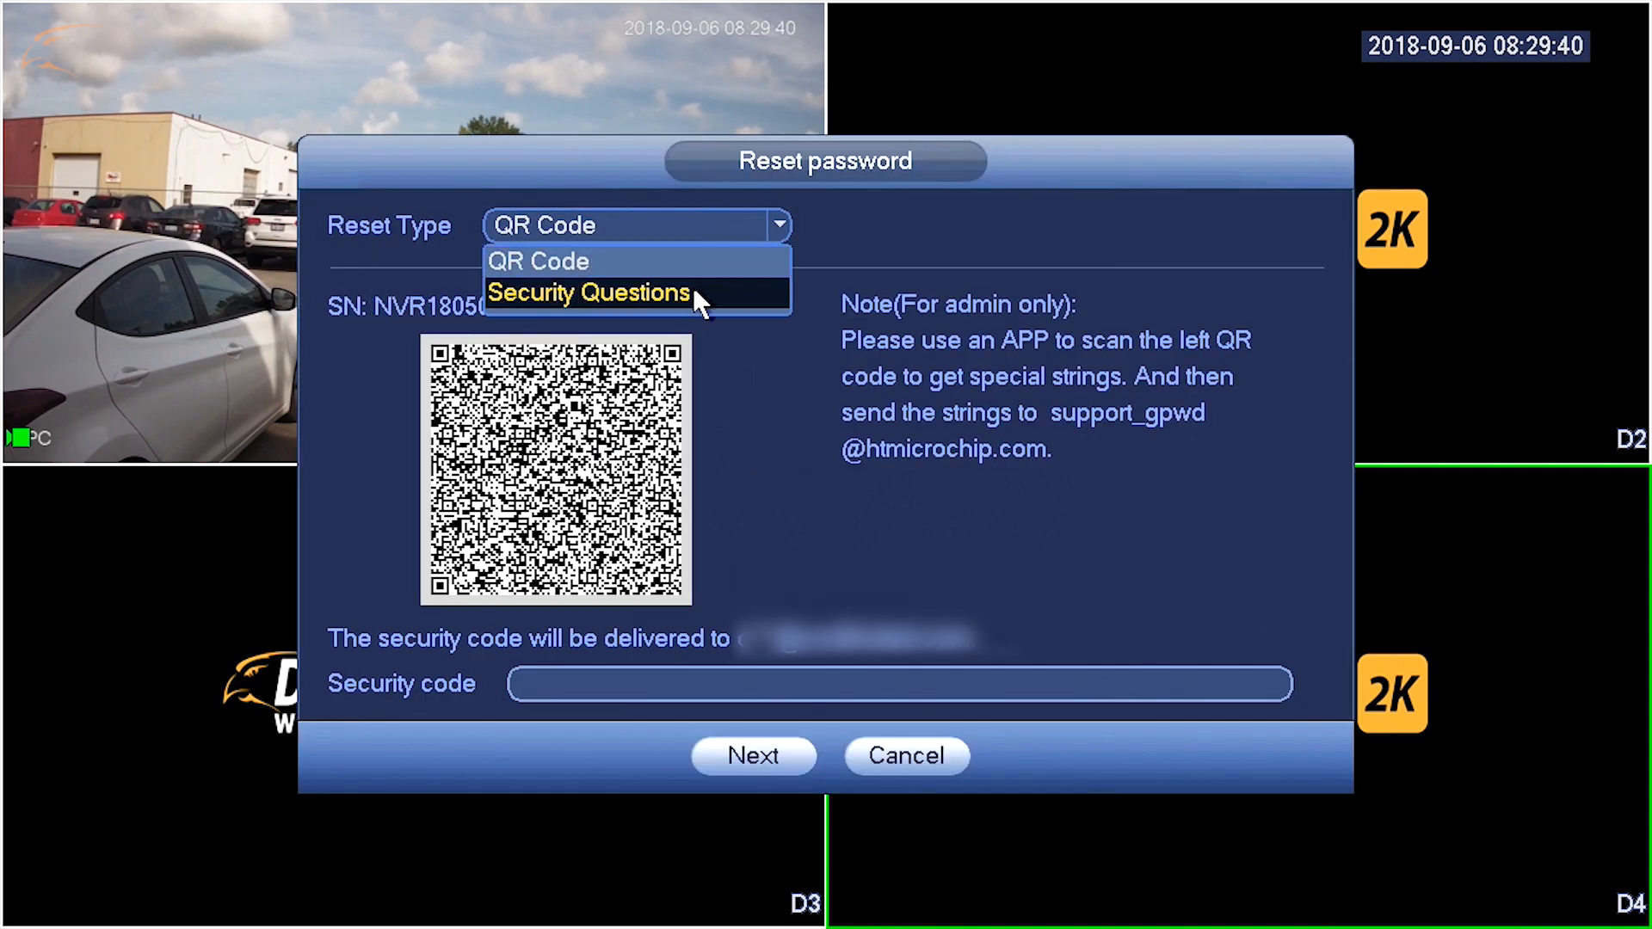
click(588, 293)
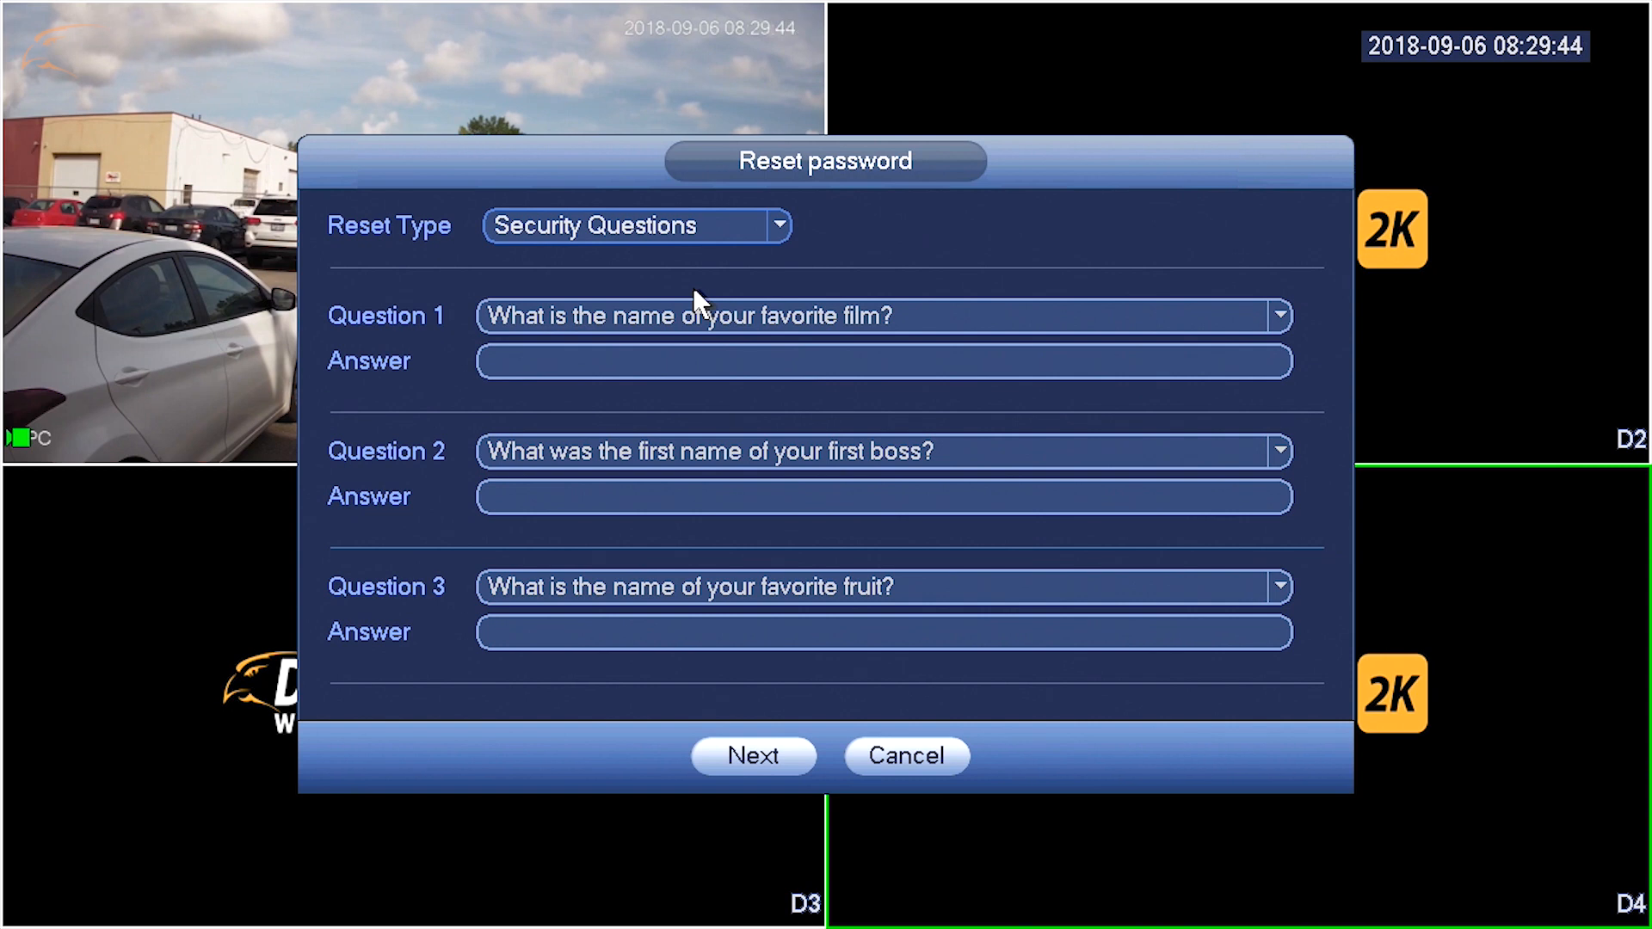
click(883, 360)
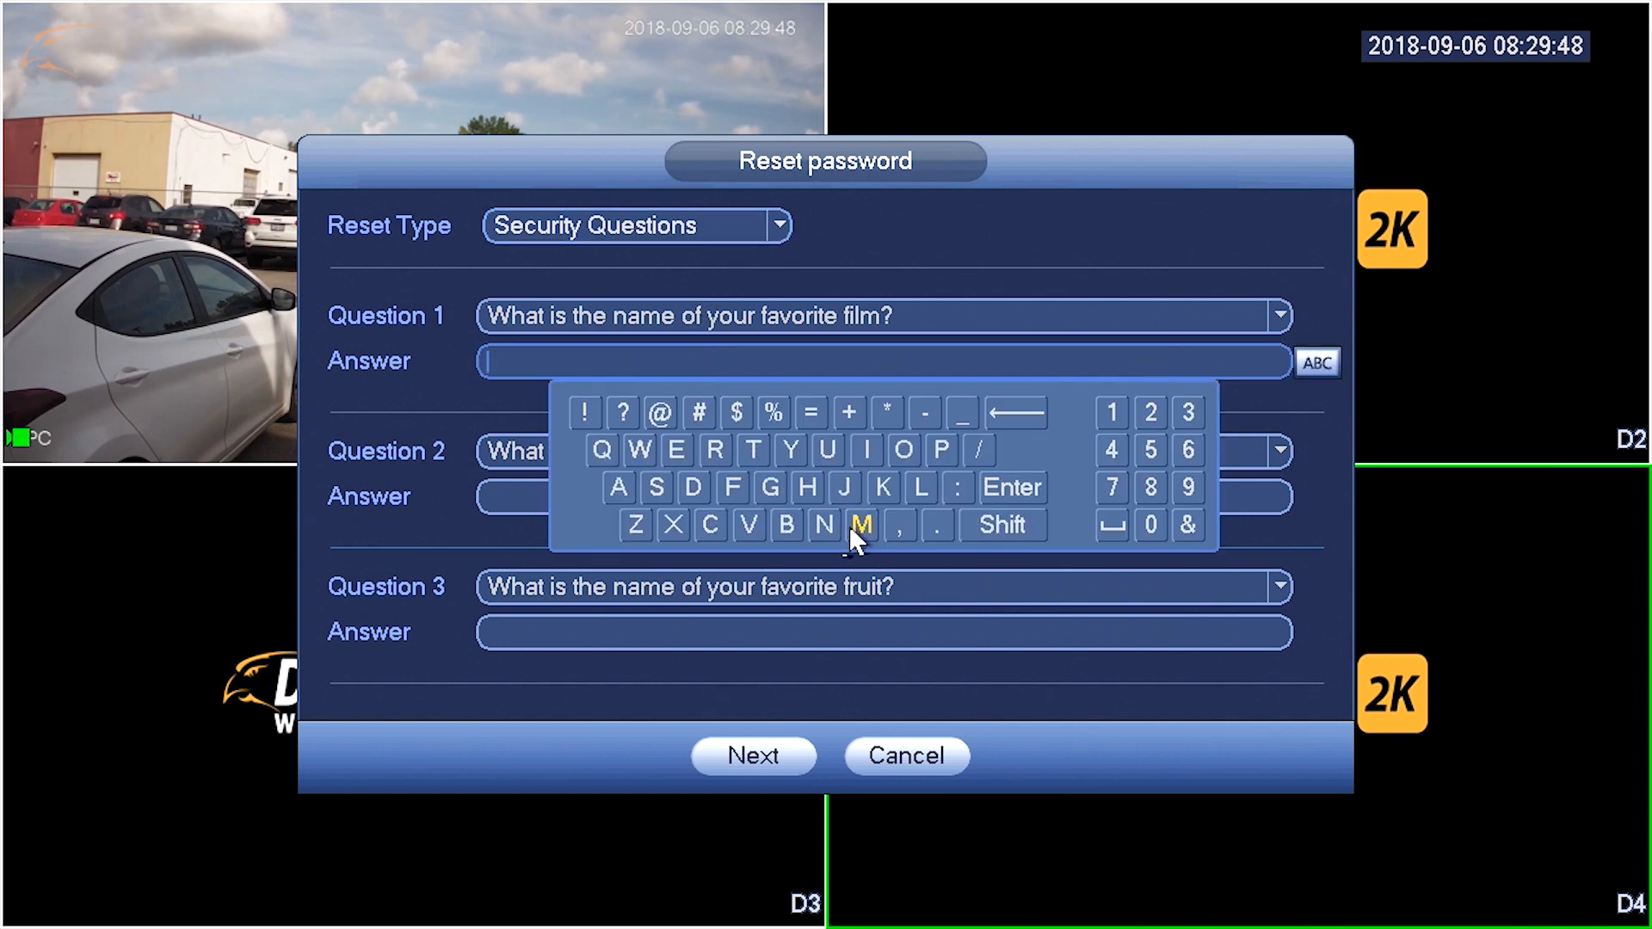
click(884, 631)
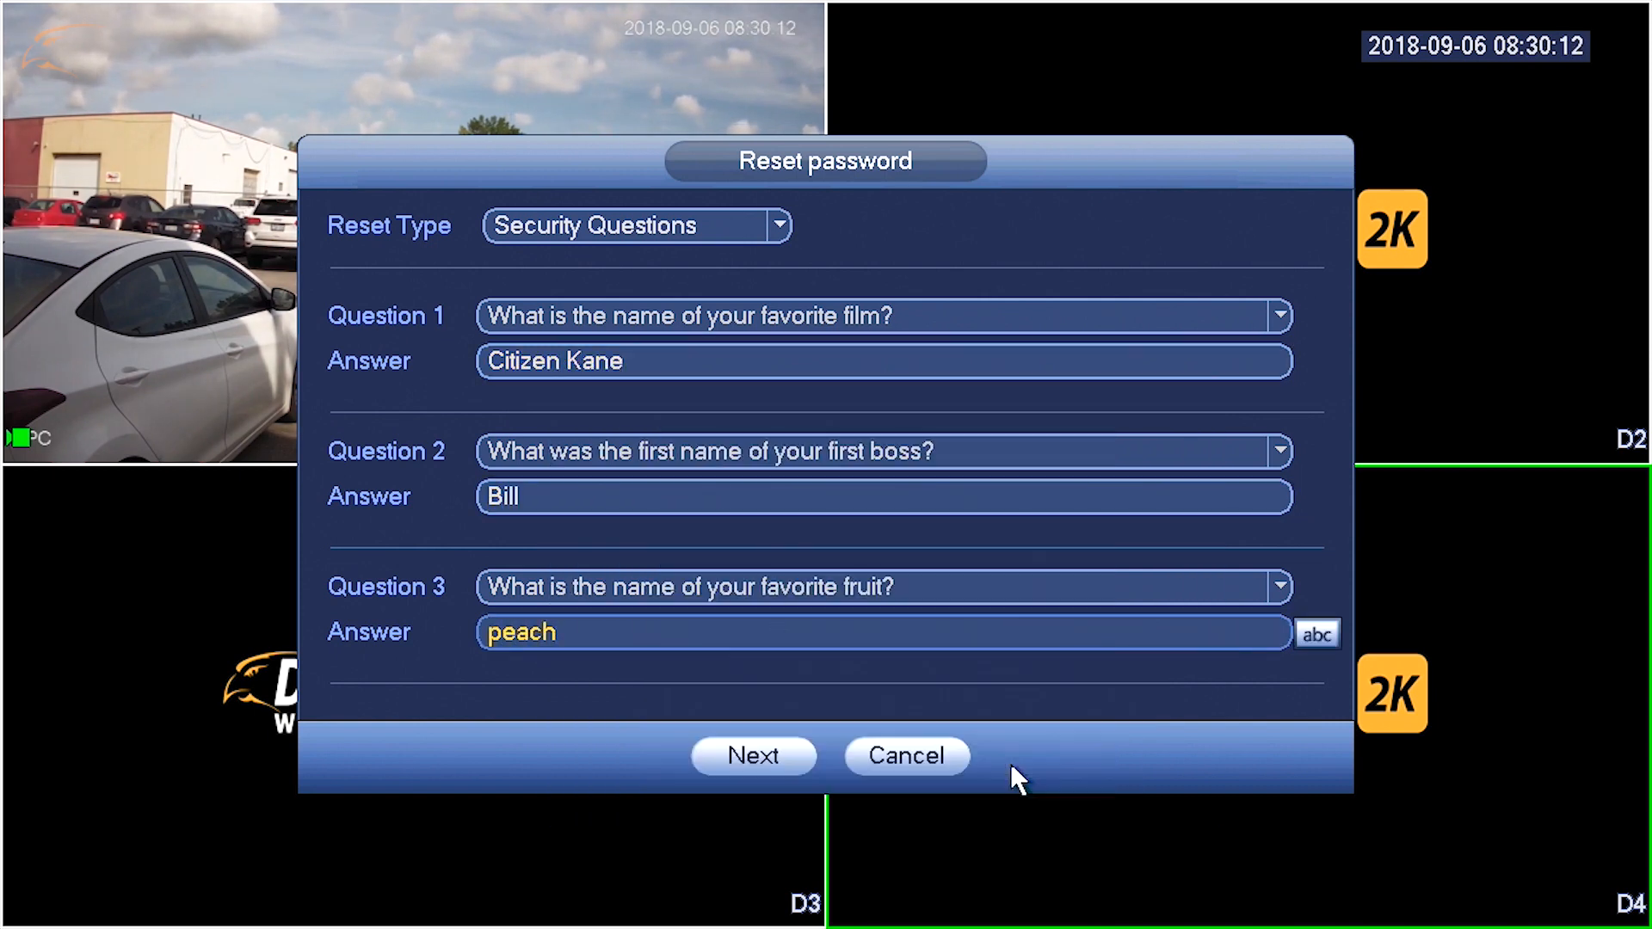
click(752, 755)
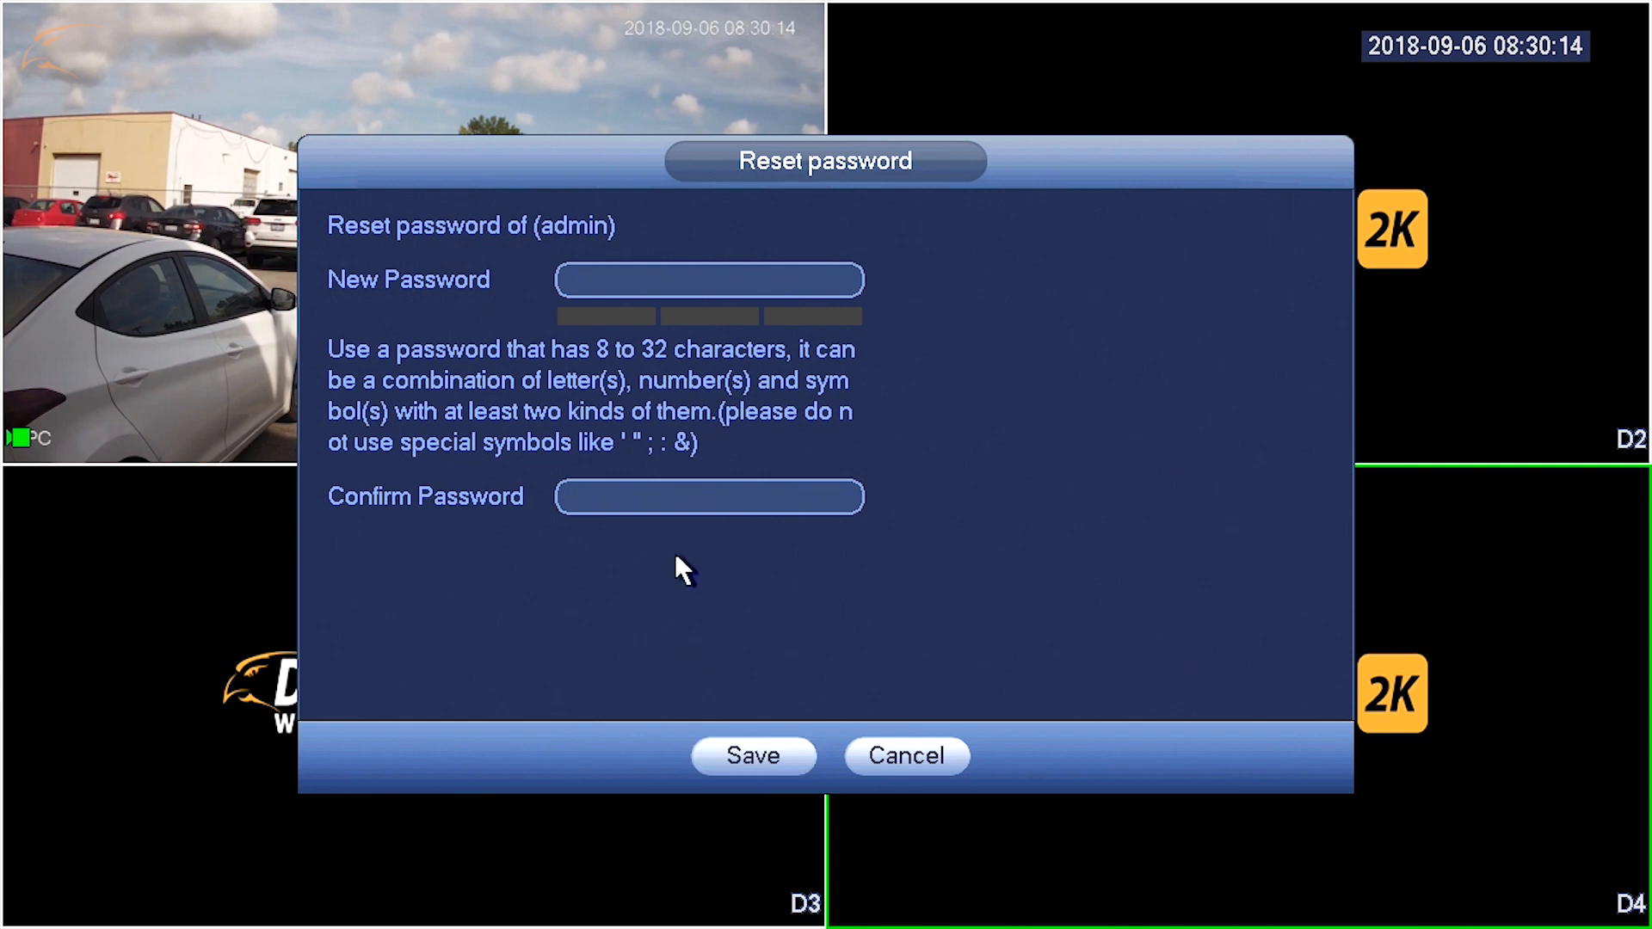
- Enter and confirm a new admin password, save it, and accept syncing it to the cameras
click(708, 279)
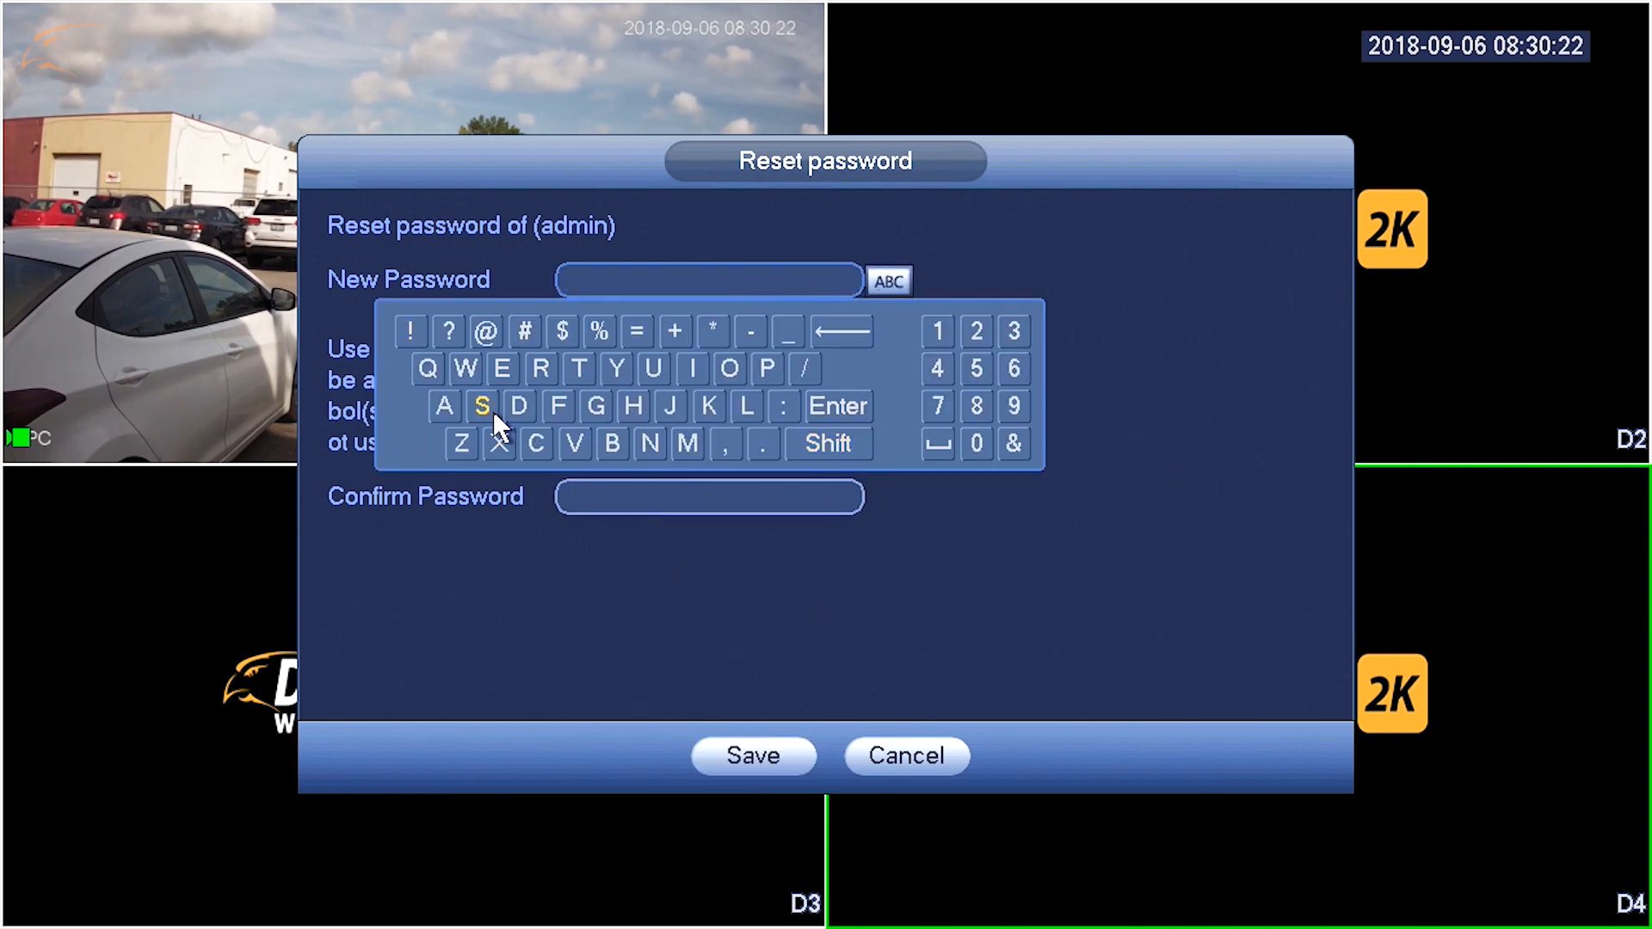
click(707, 496)
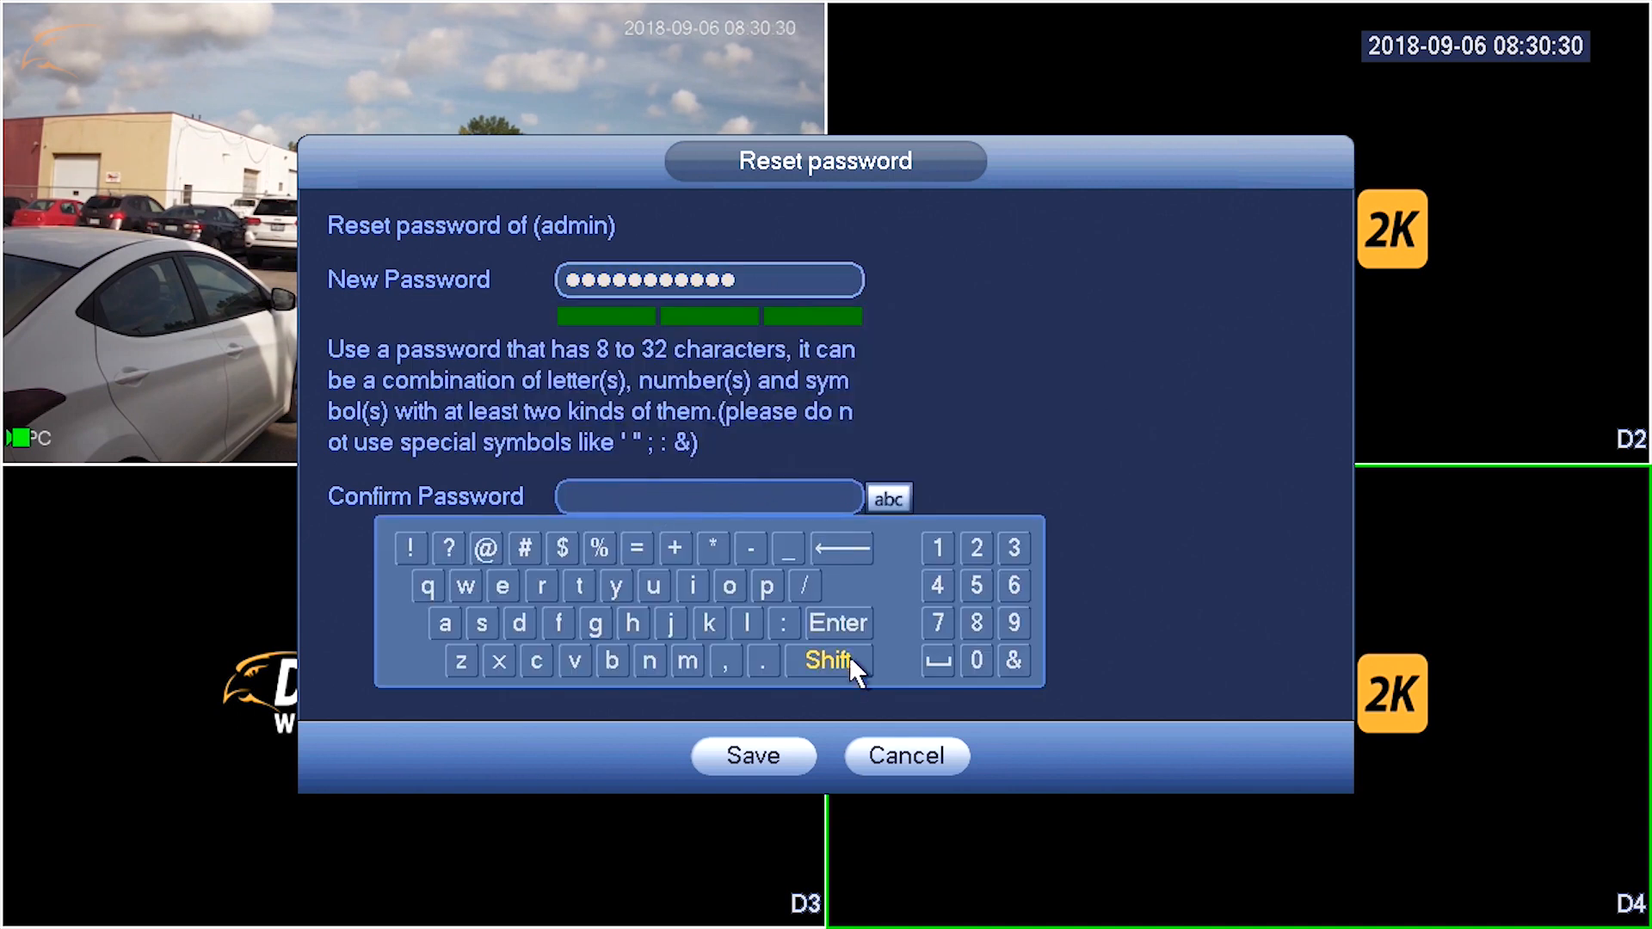
click(1012, 547)
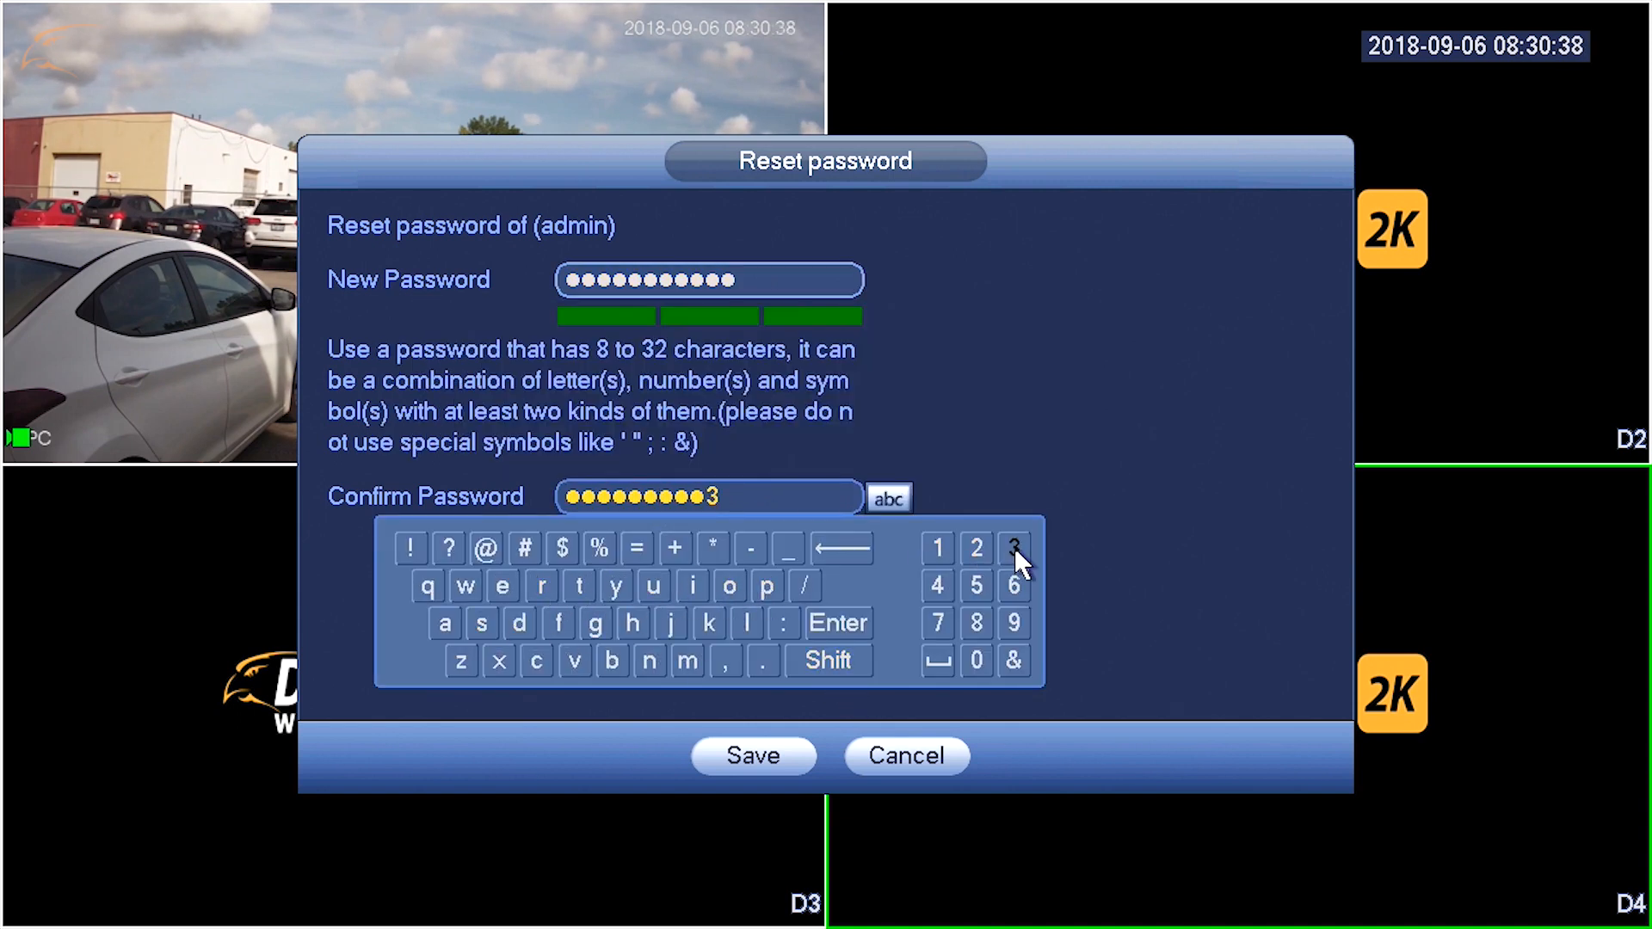
click(752, 755)
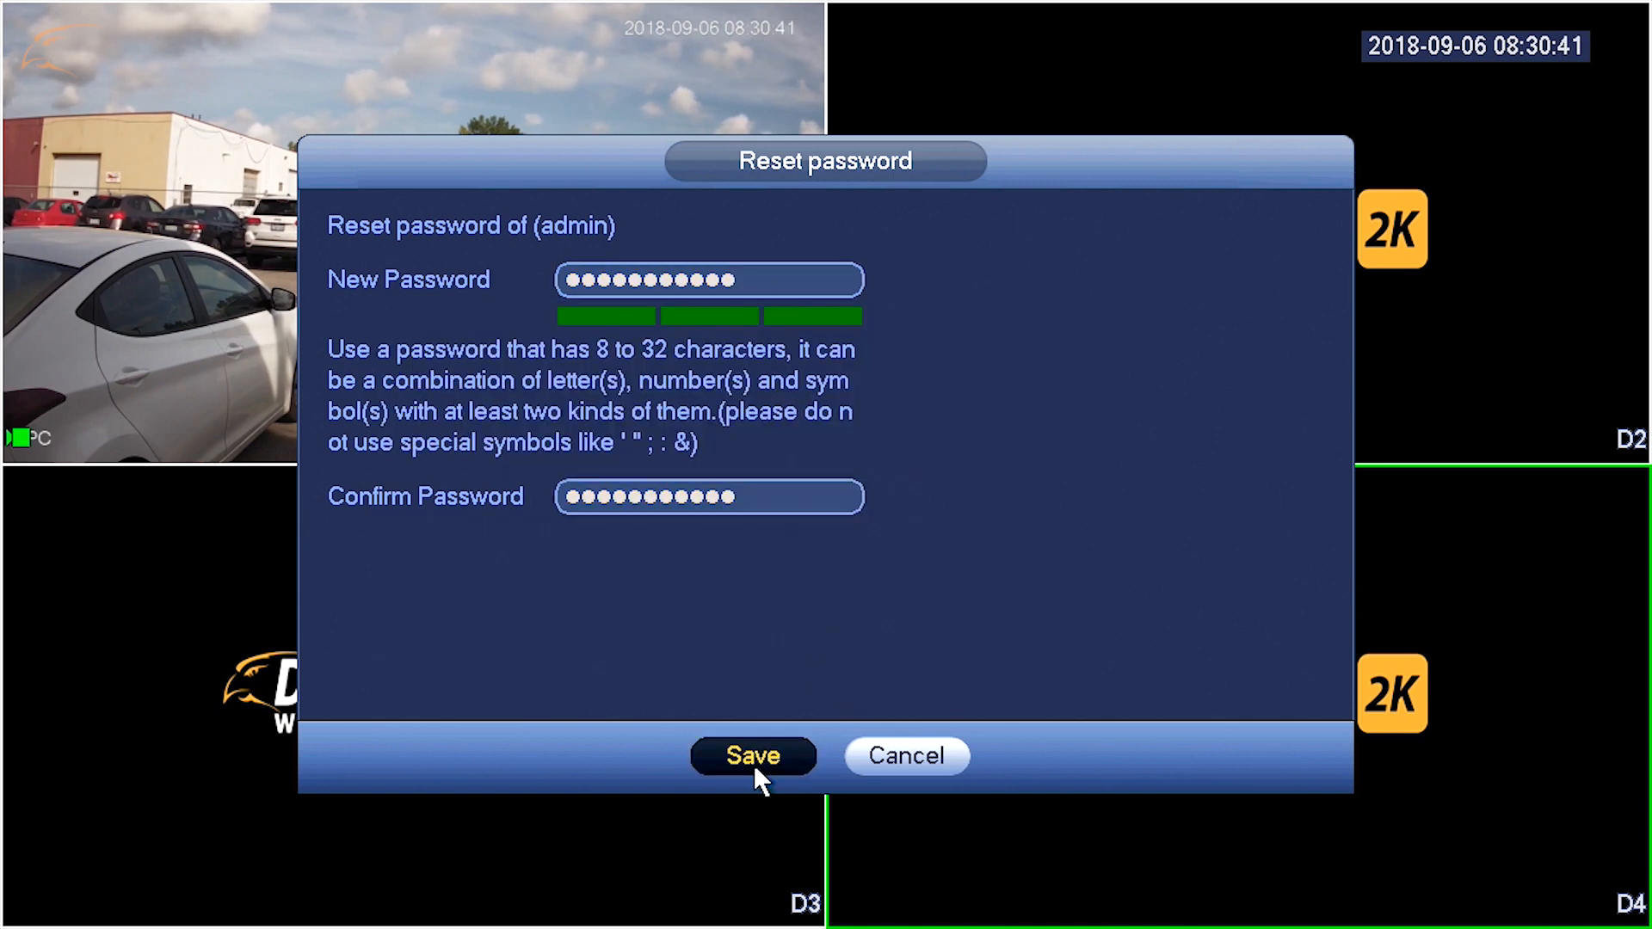
click(751, 756)
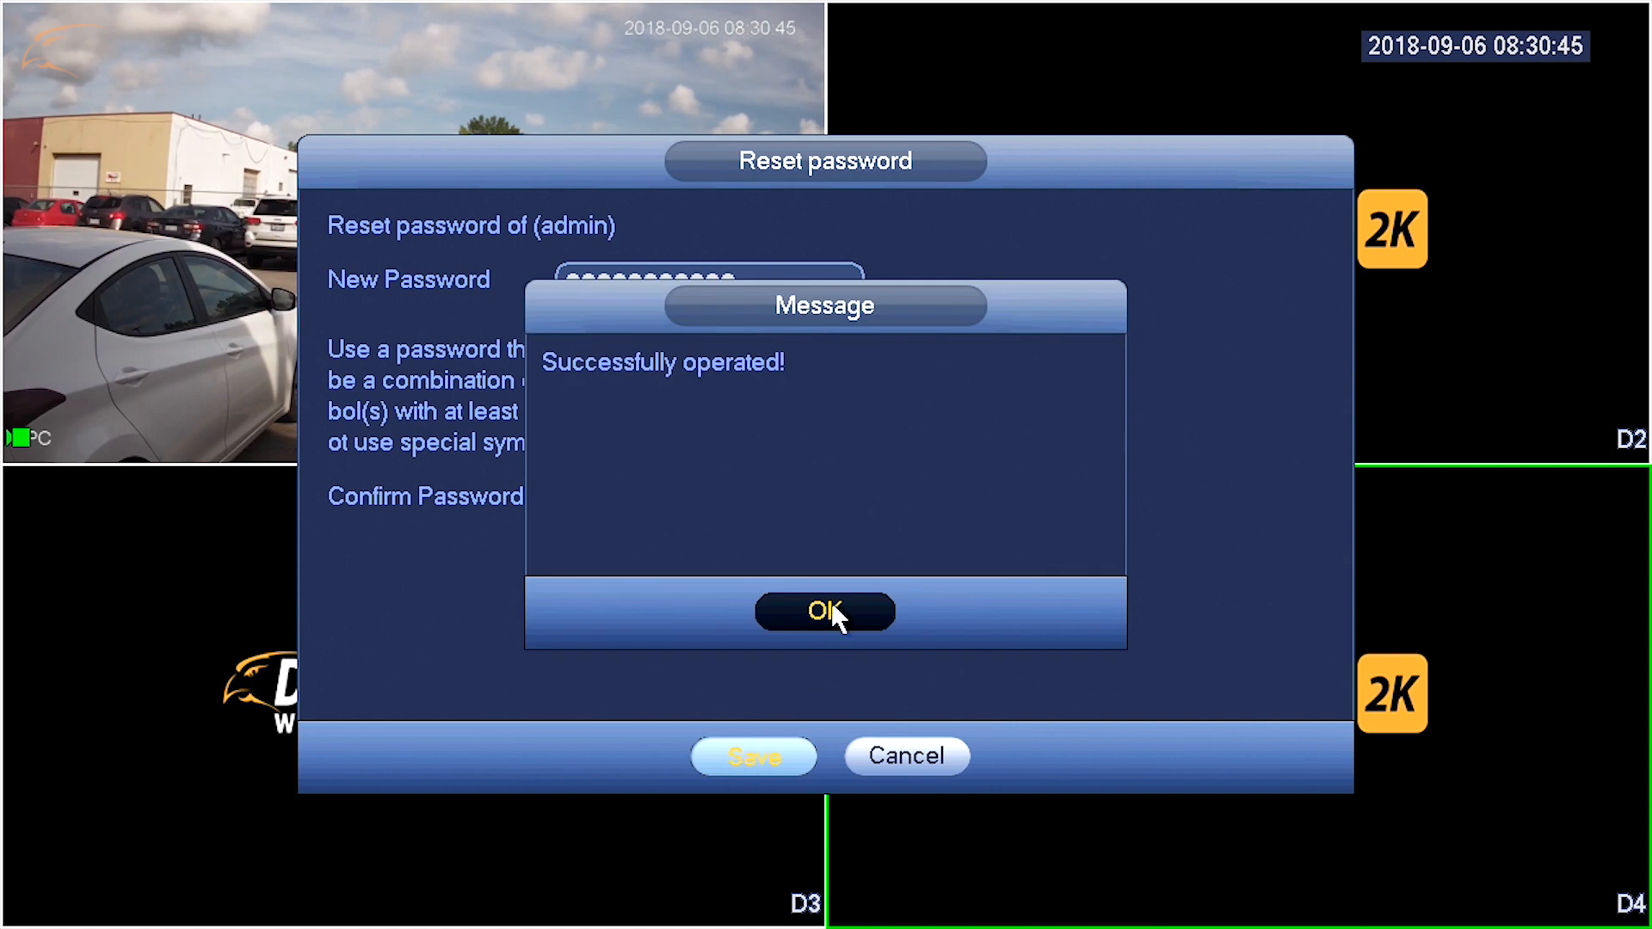
click(824, 612)
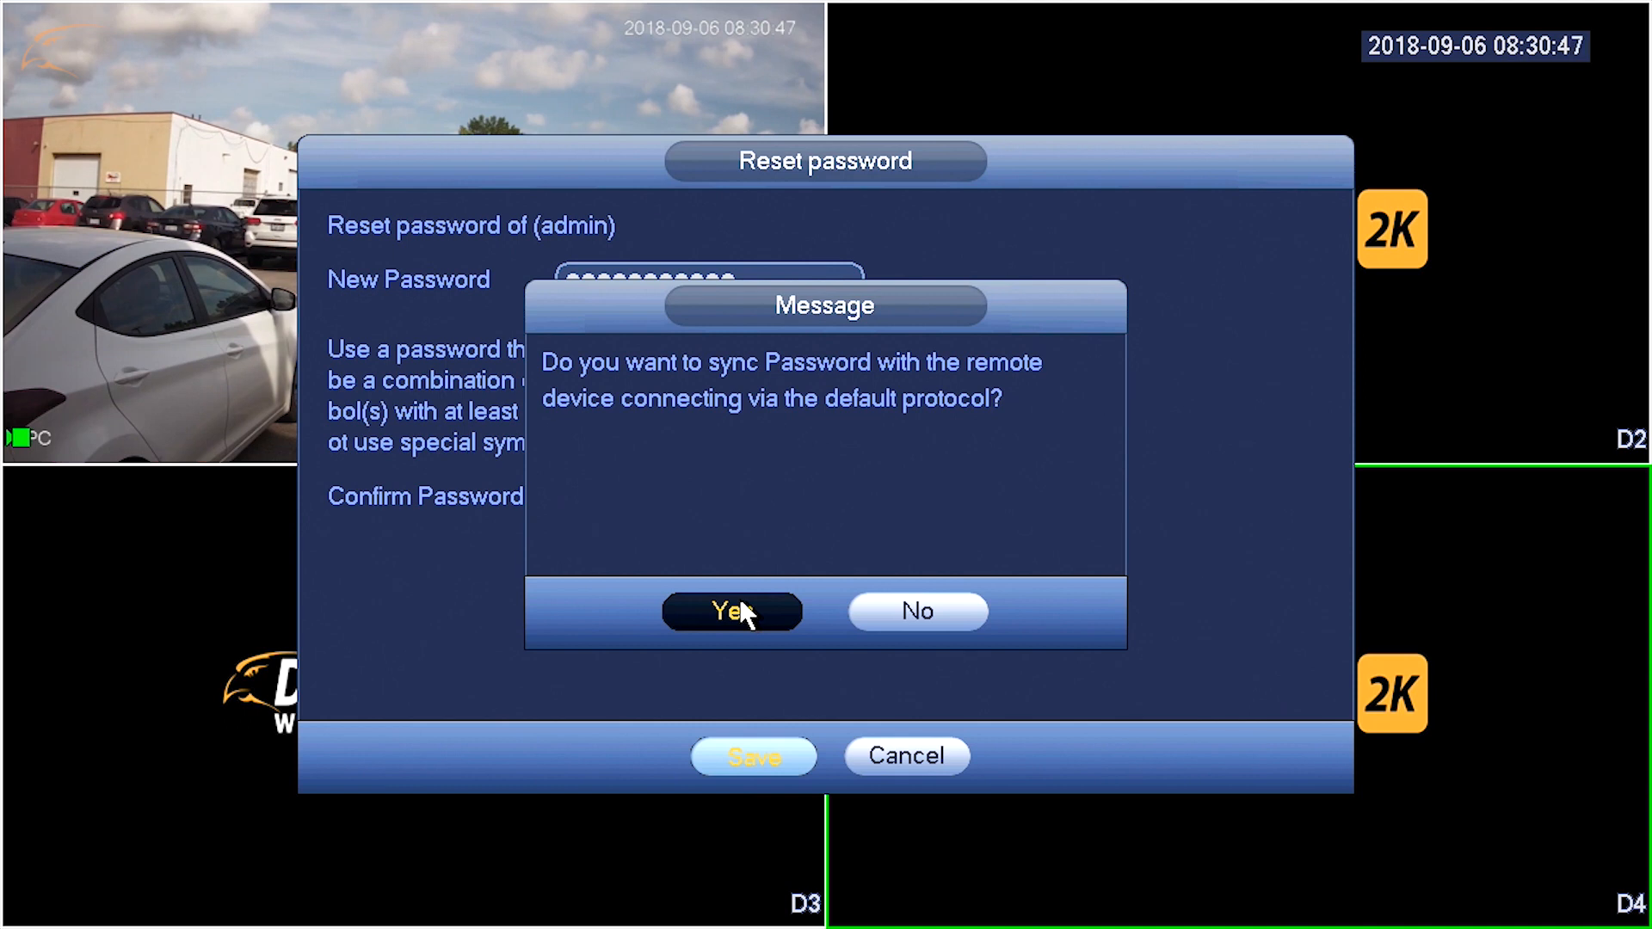
click(733, 611)
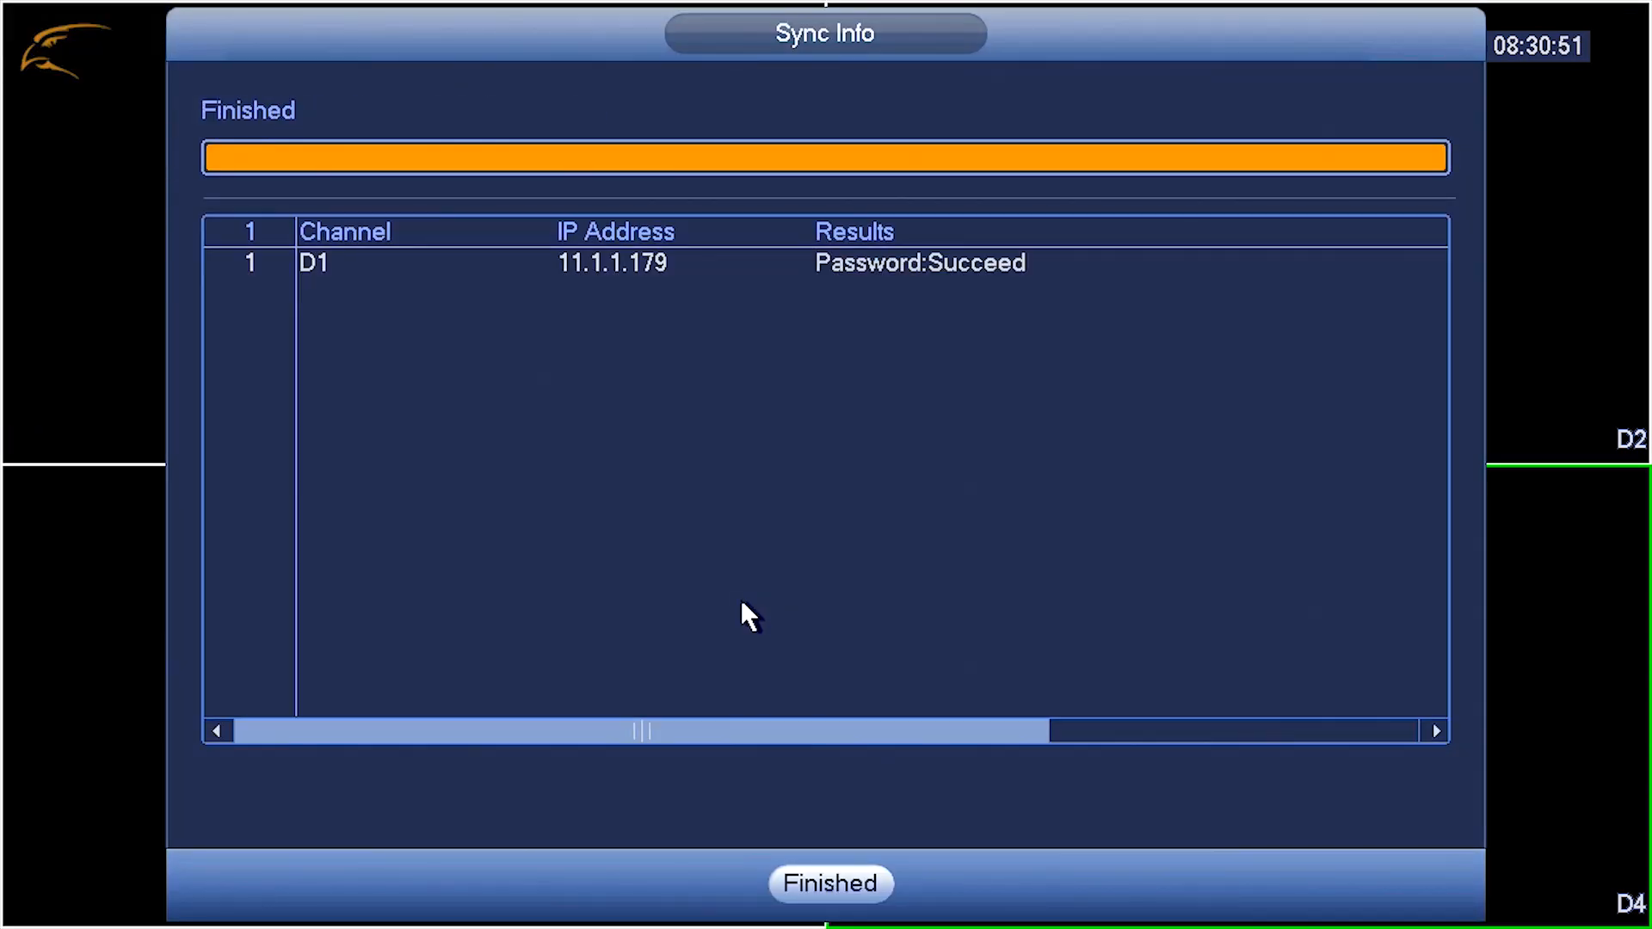
- Close the Sync Info report showing D1 succeeded and return to the System Login dialog
click(830, 883)
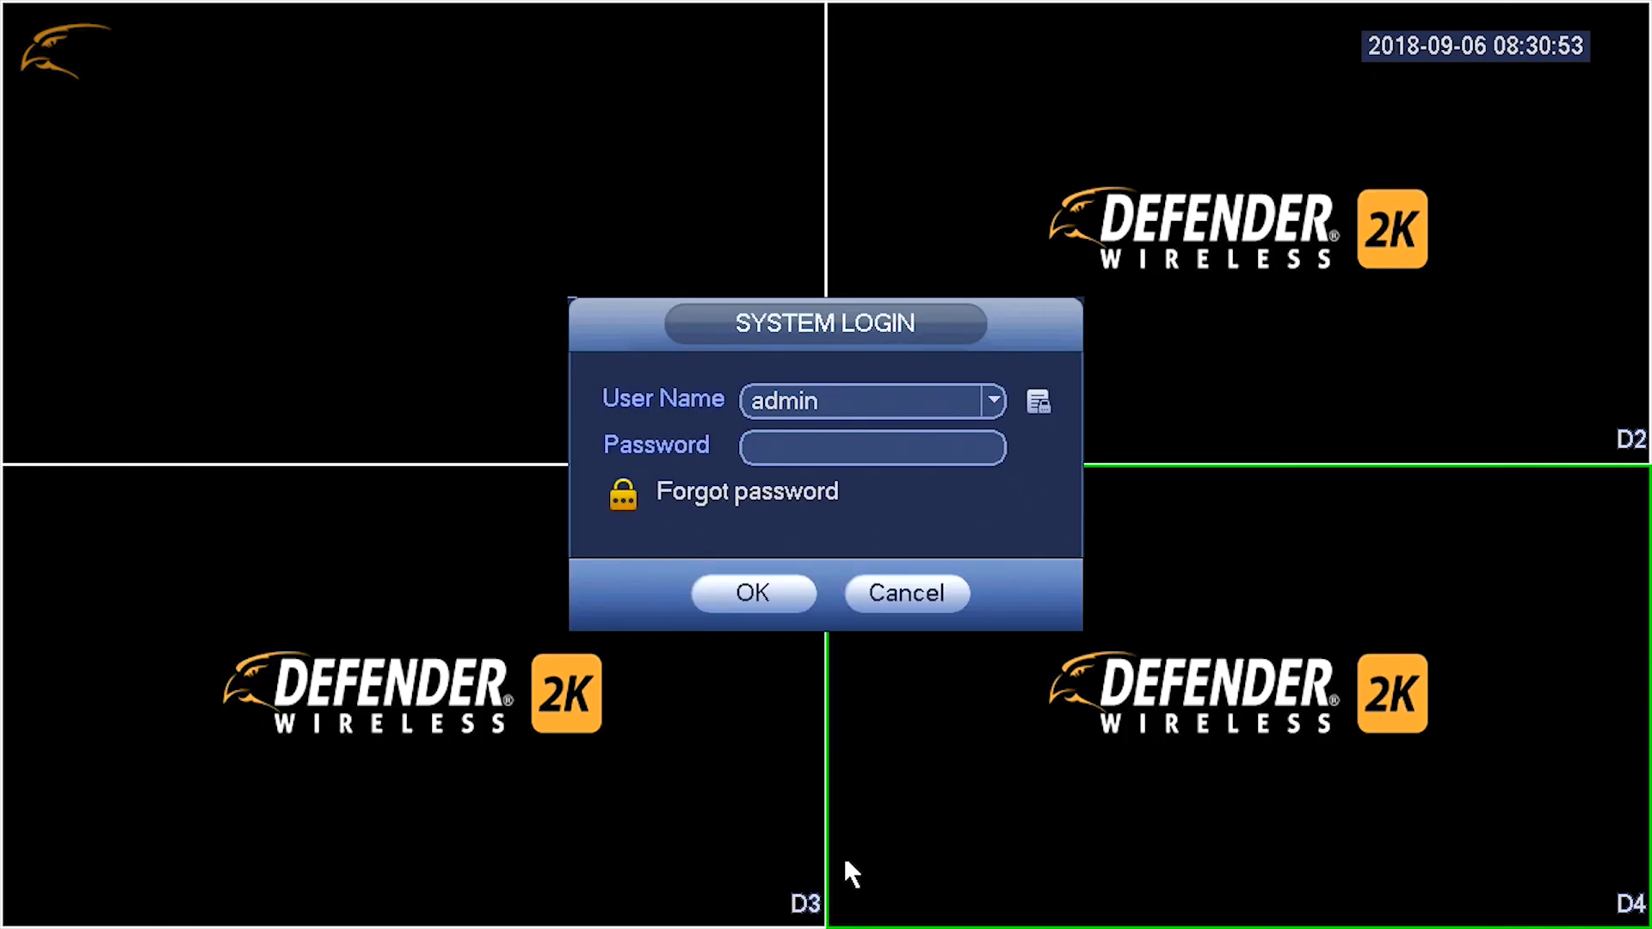